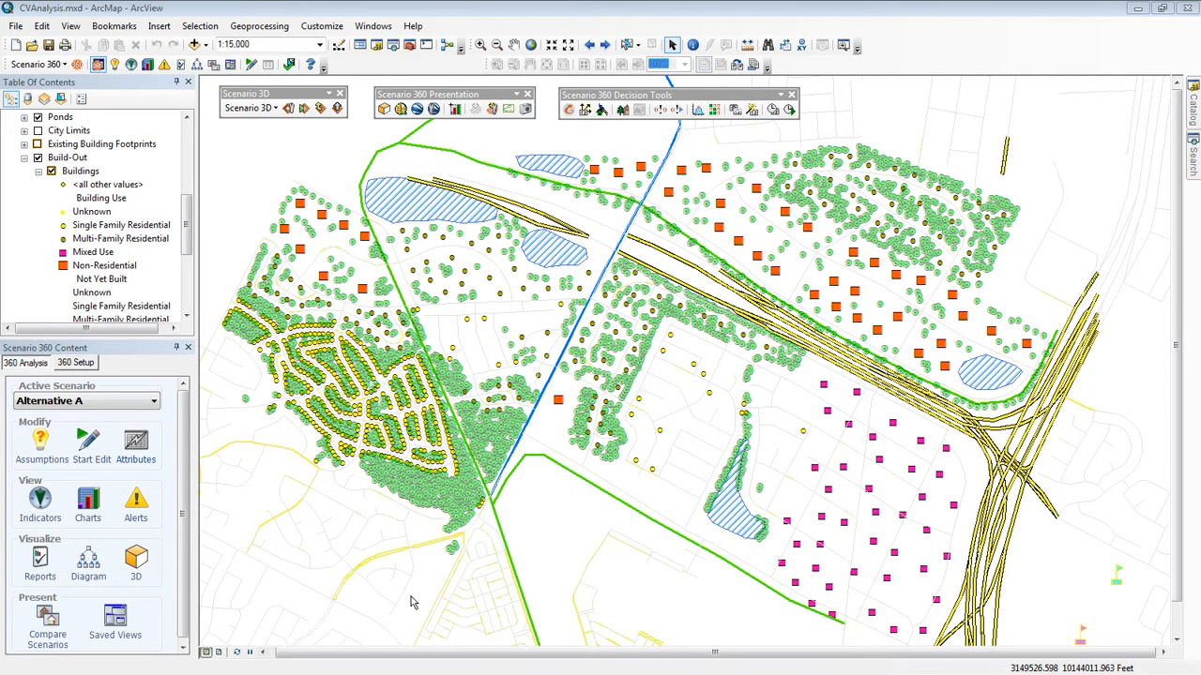
{"action": "mouse_move", "coordinate": [407, 598]}
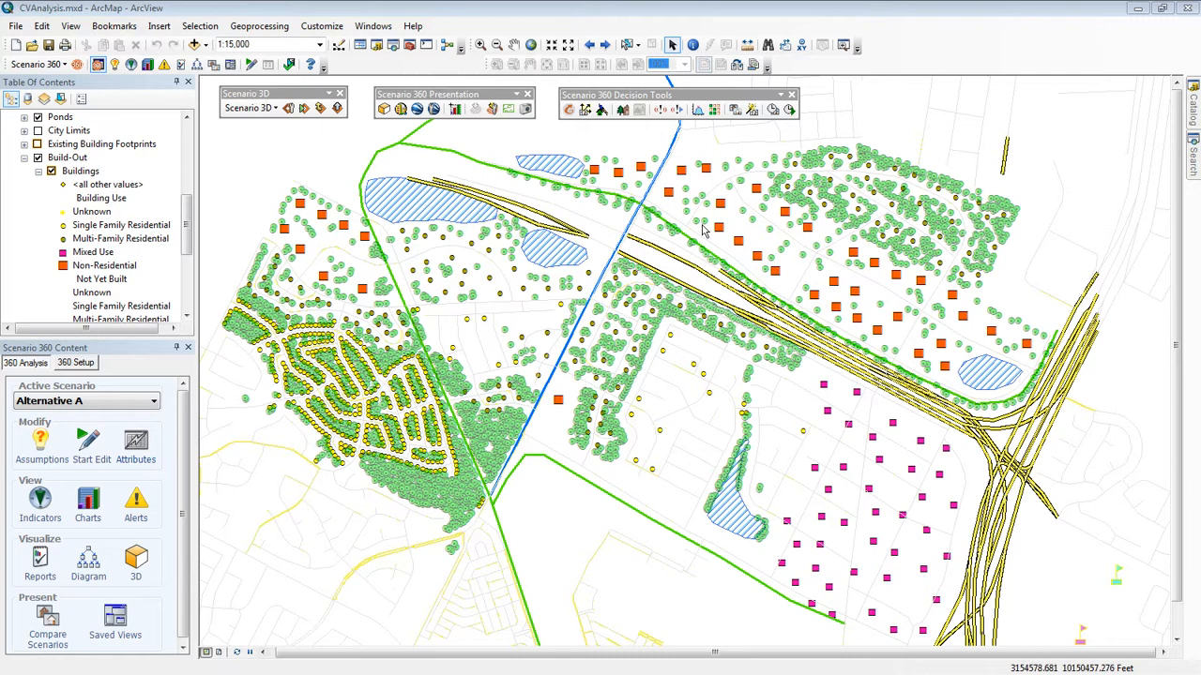
{"action": "mouse_move", "coordinate": [758, 116]}
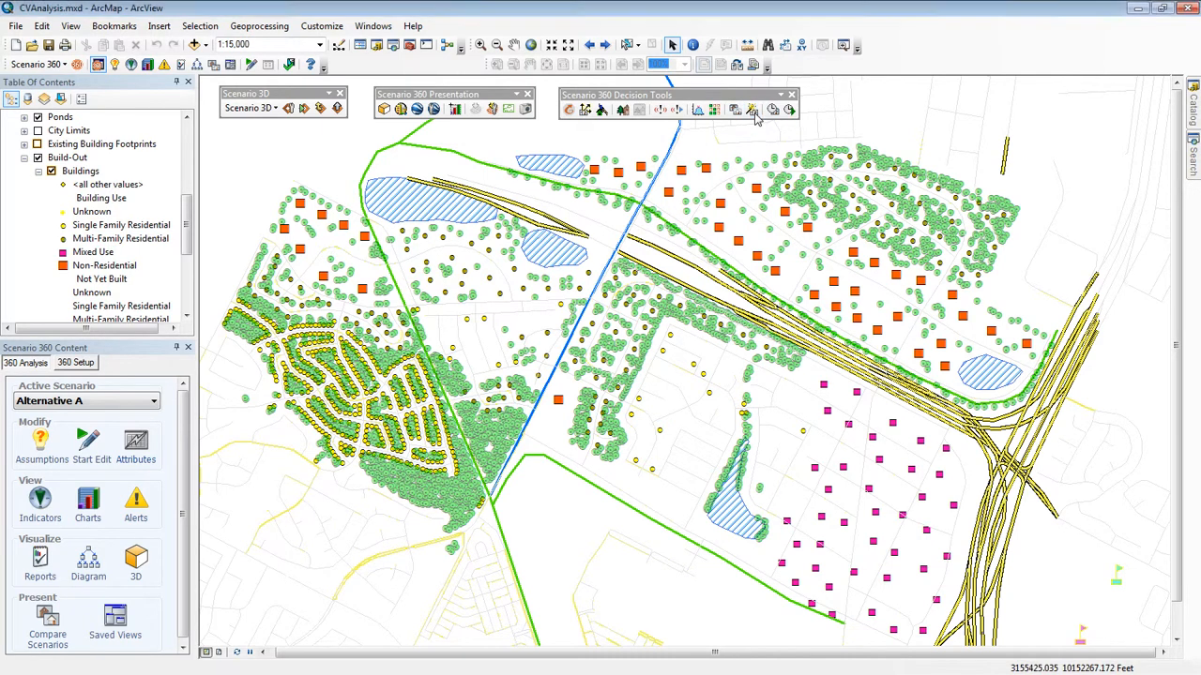
Step: Briefly bring up the build-out wizard and dismiss it without running anything
{"action": "left_click", "coordinate": [755, 109]}
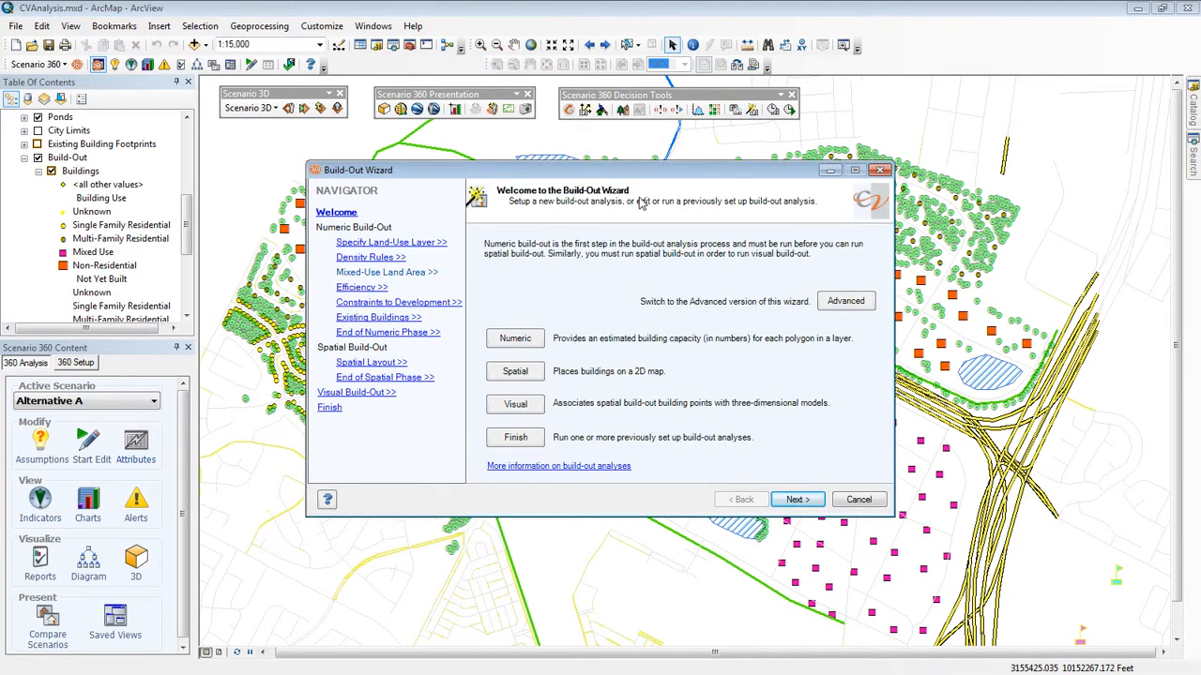
{"action": "left_click", "coordinate": [796, 499]}
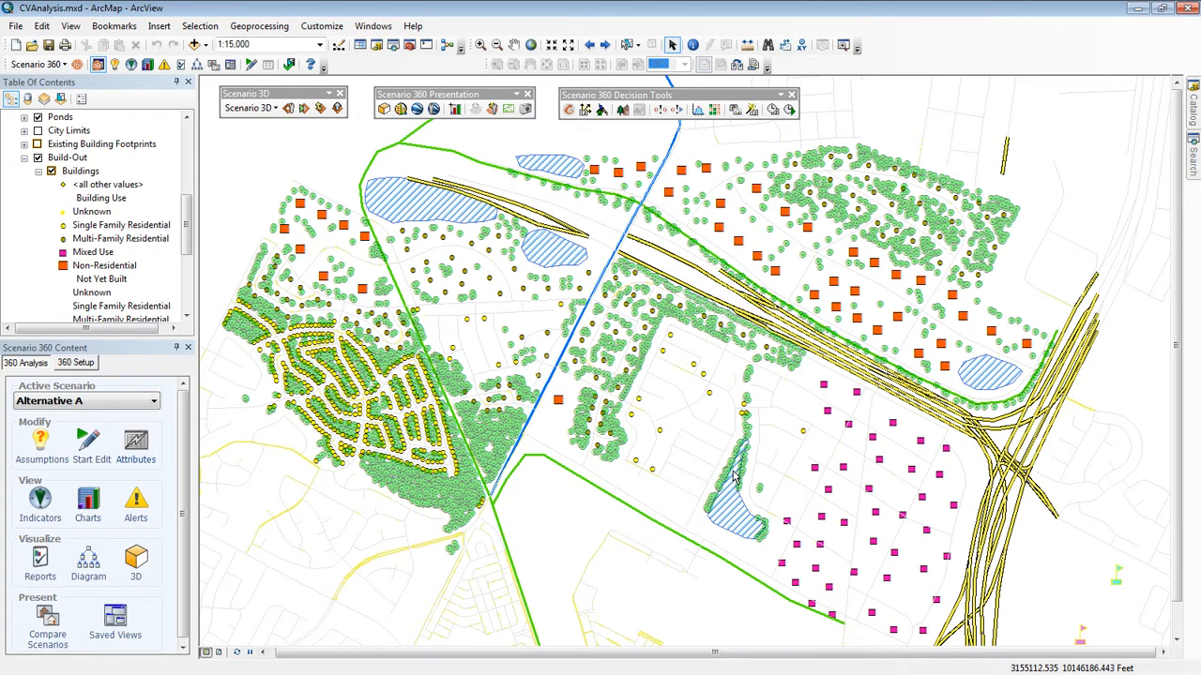
{"action": "mouse_move", "coordinate": [649, 296]}
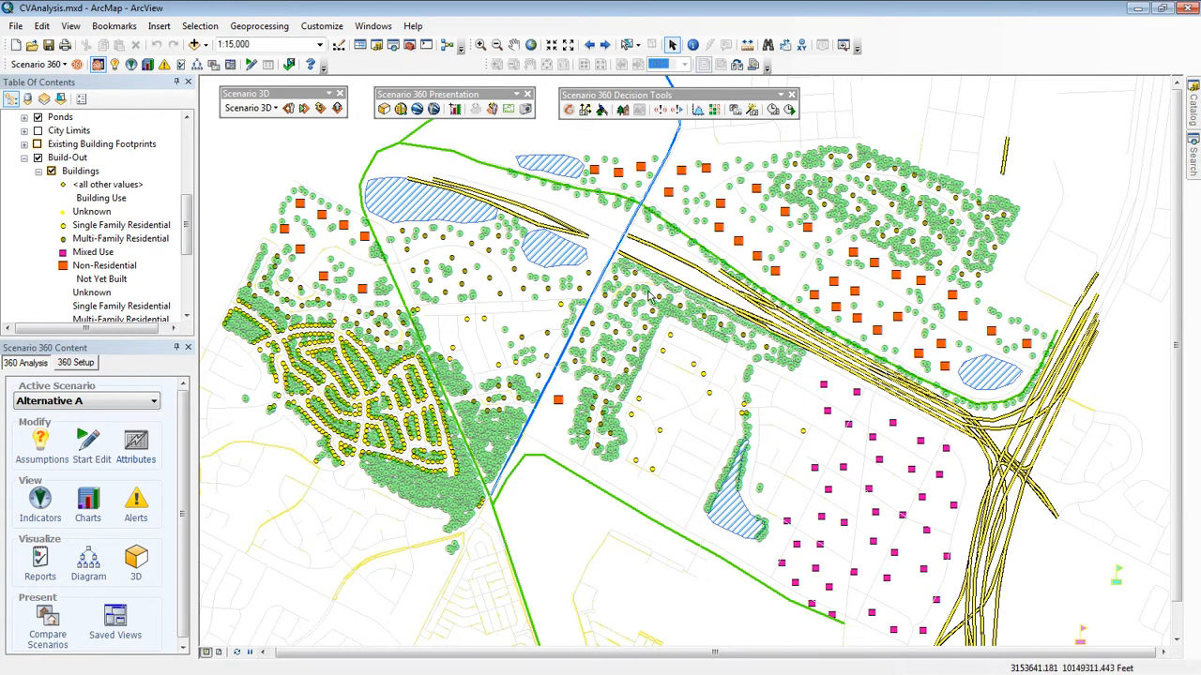
{"action": "mouse_move", "coordinate": [210, 252]}
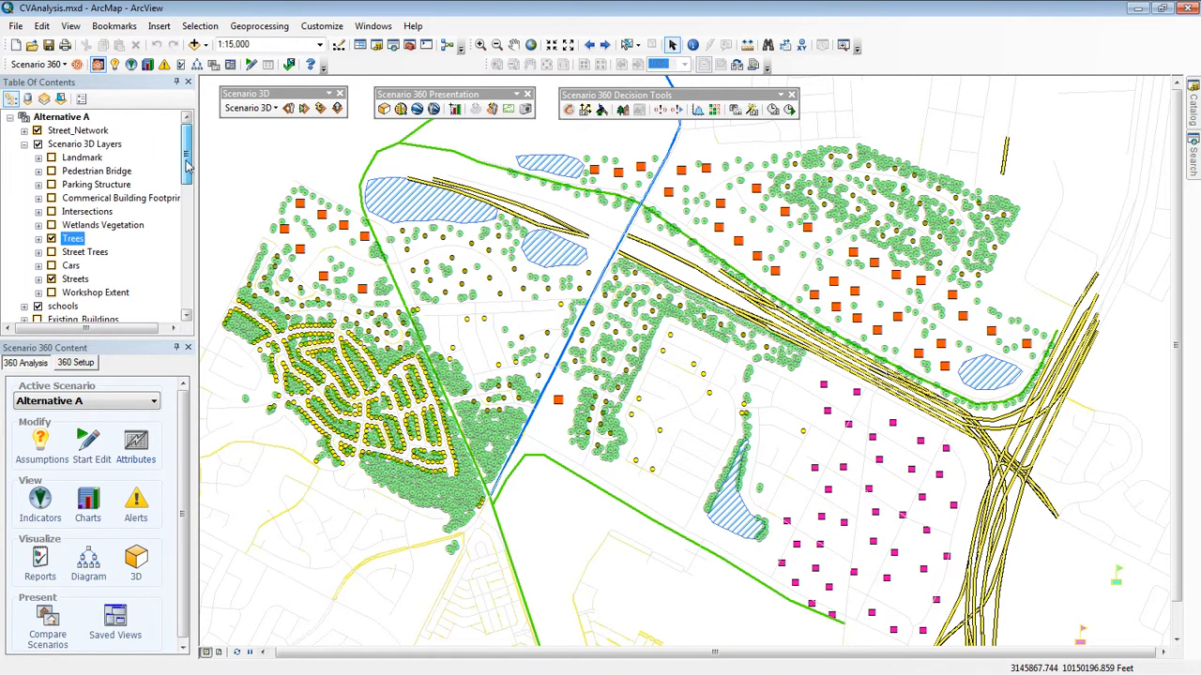
{"action": "scroll", "scroll_direction": "down", "scroll_amount": 3}
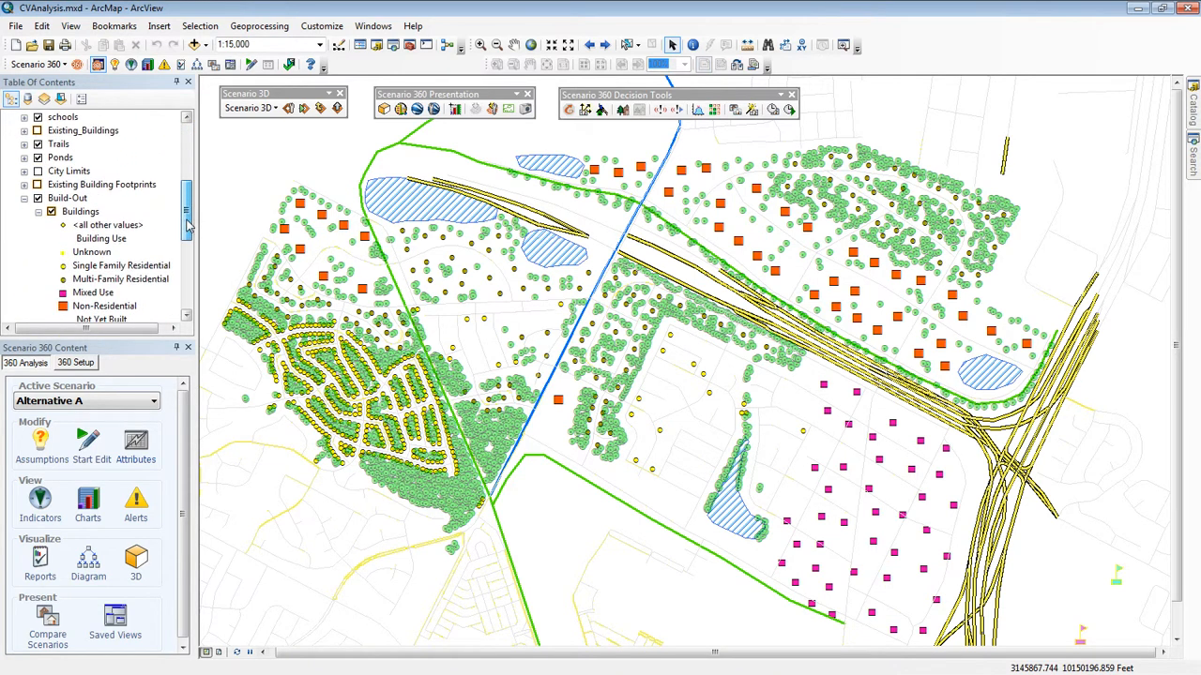
{"action": "scroll", "scroll_direction": "down", "scroll_amount": 3}
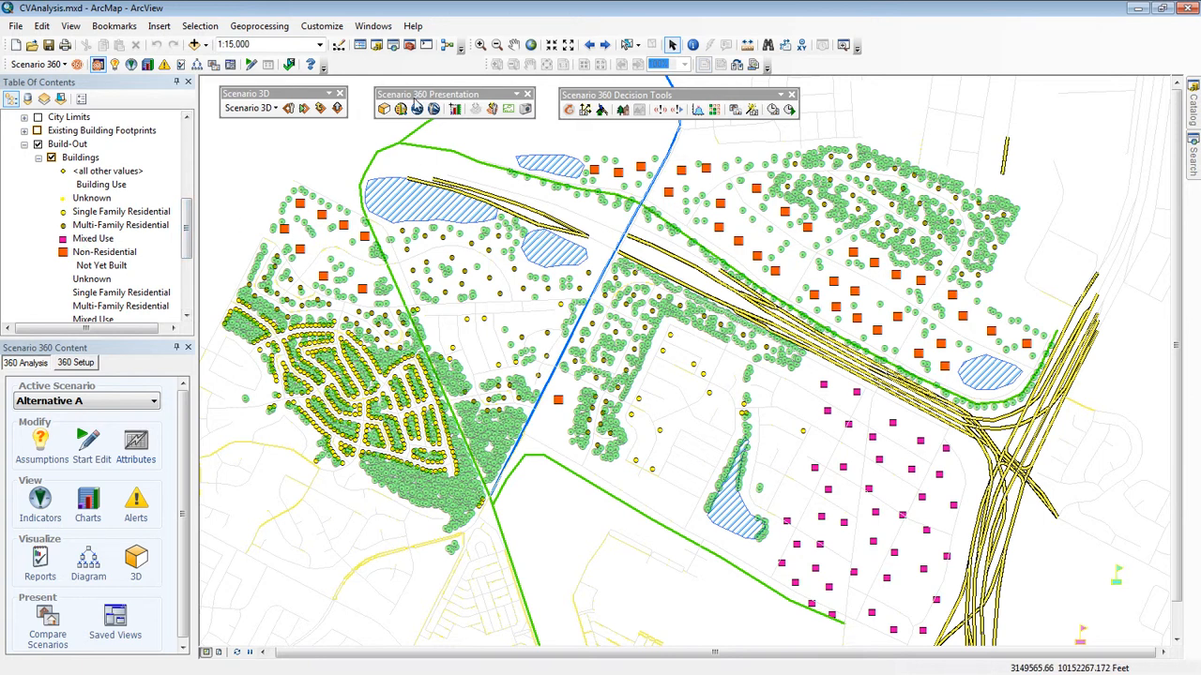
{"action": "mouse_move", "coordinate": [416, 109]}
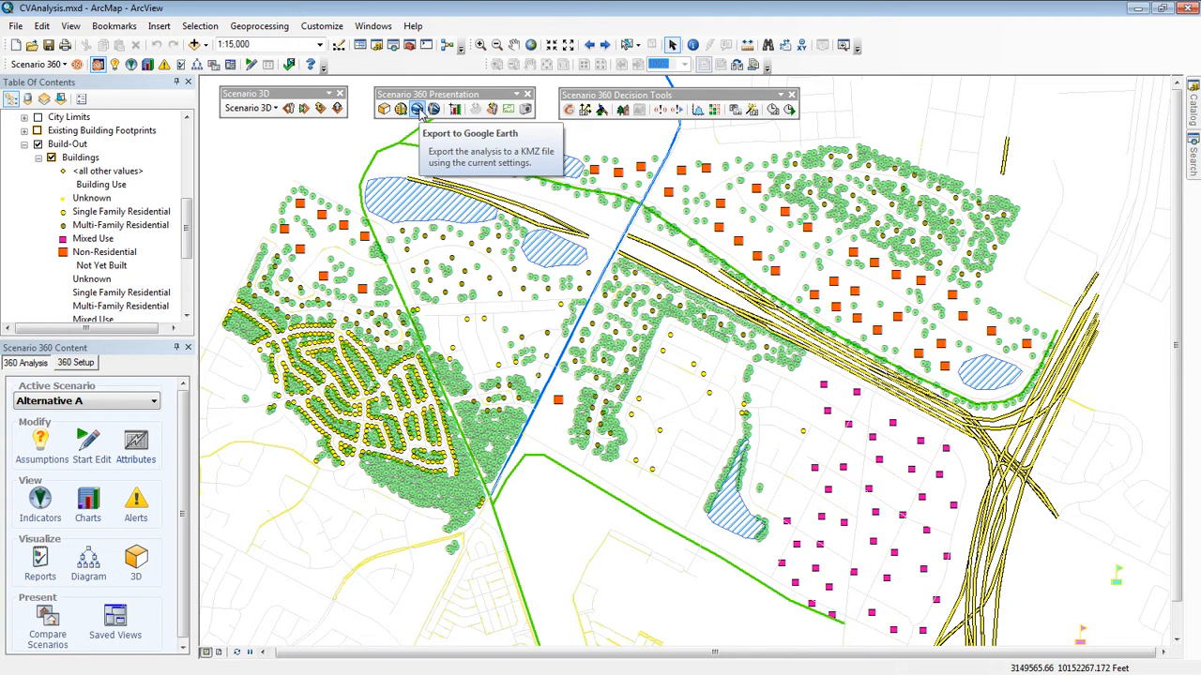
{"action": "mouse_move", "coordinate": [402, 109]}
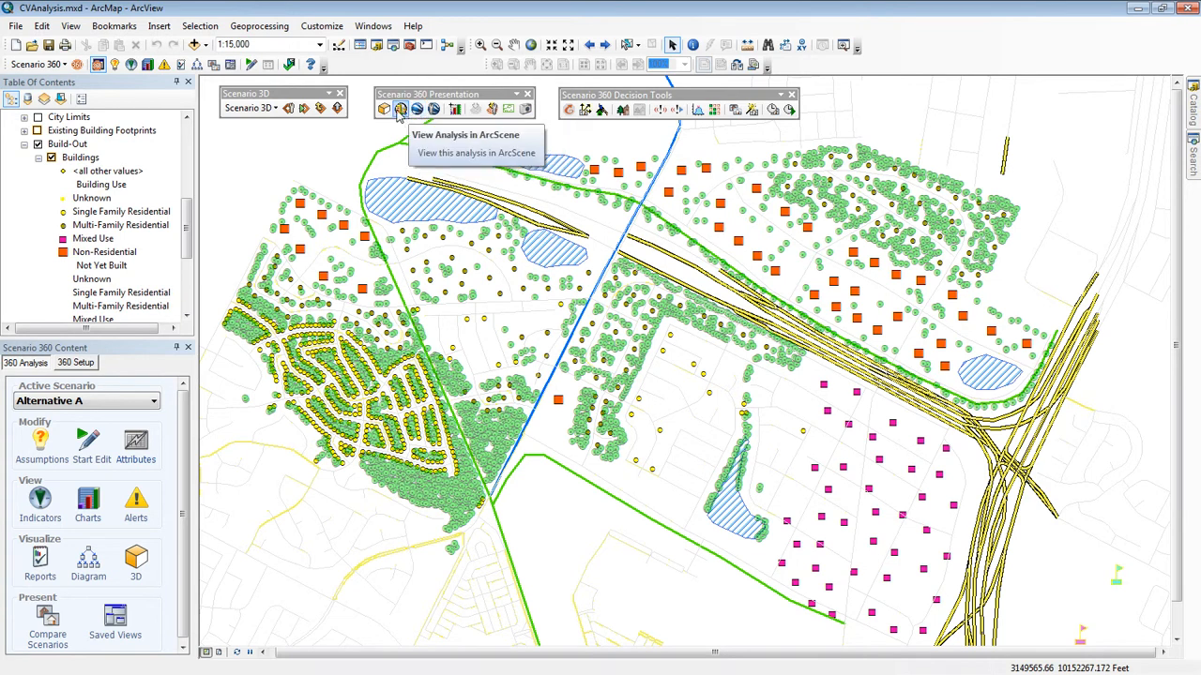
{"action": "mouse_move", "coordinate": [383, 109]}
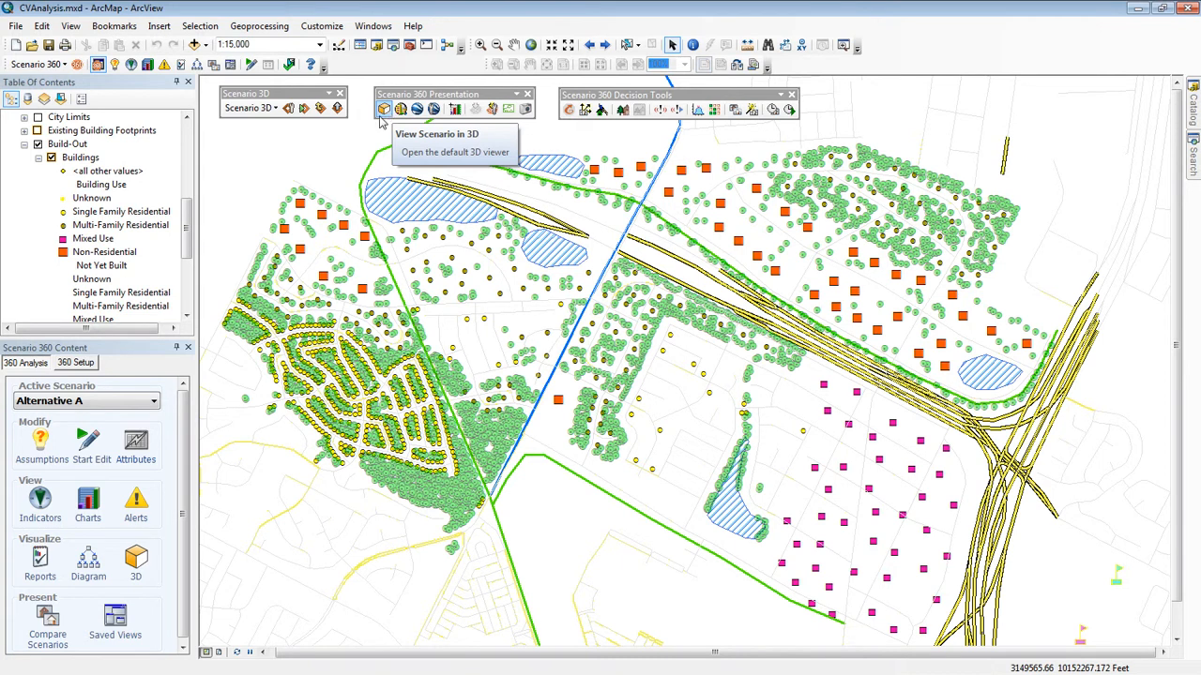
Step: Bring up 3D Scene Settings and review the layer list down to Trees and Wetlands Vegetation
{"action": "left_click", "coordinate": [382, 109]}
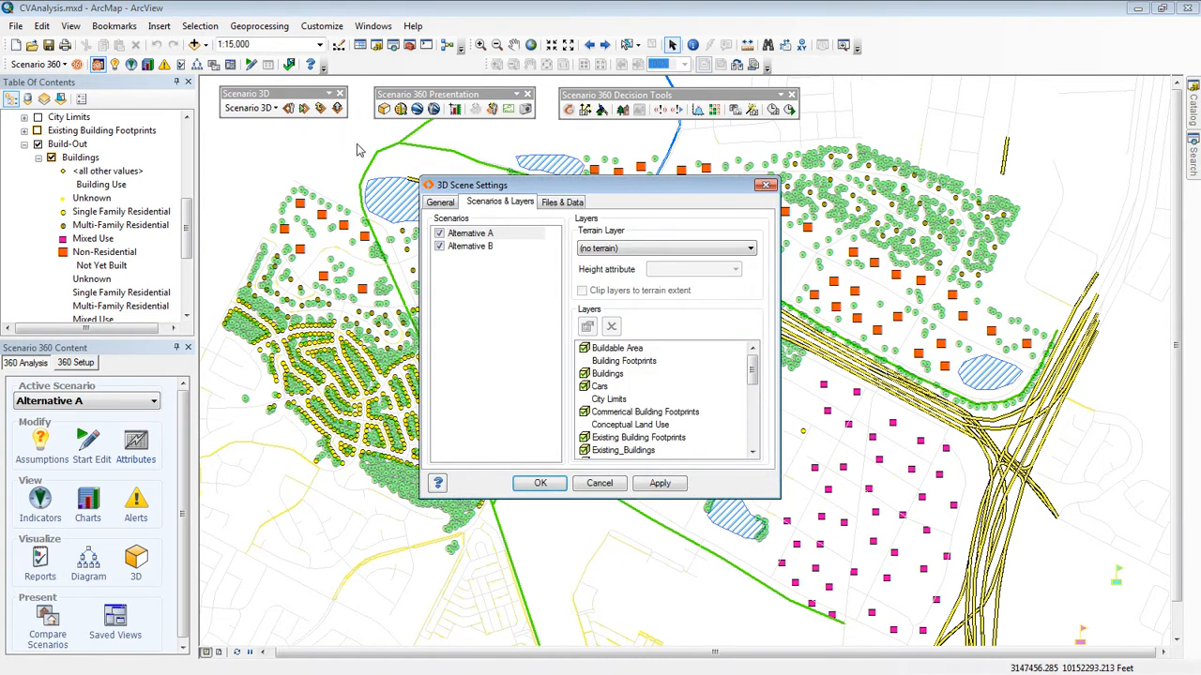
{"action": "scroll", "scroll_direction": "down", "scroll_amount": 3}
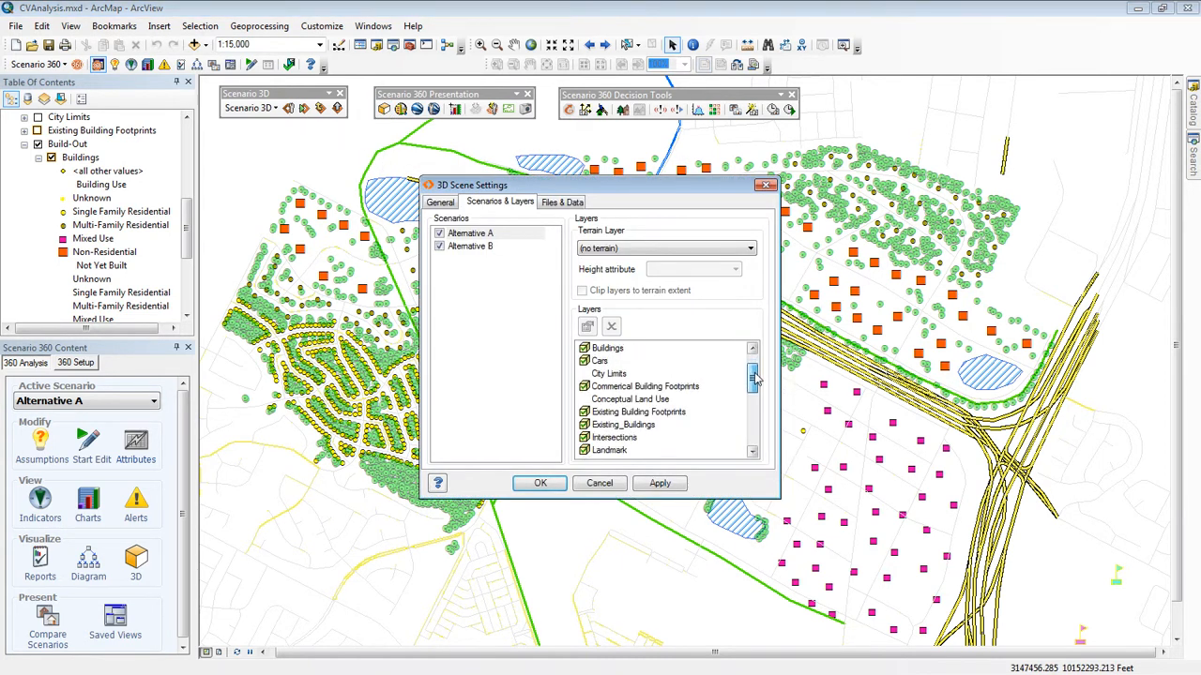
{"action": "scroll", "scroll_direction": "down", "scroll_amount": 3}
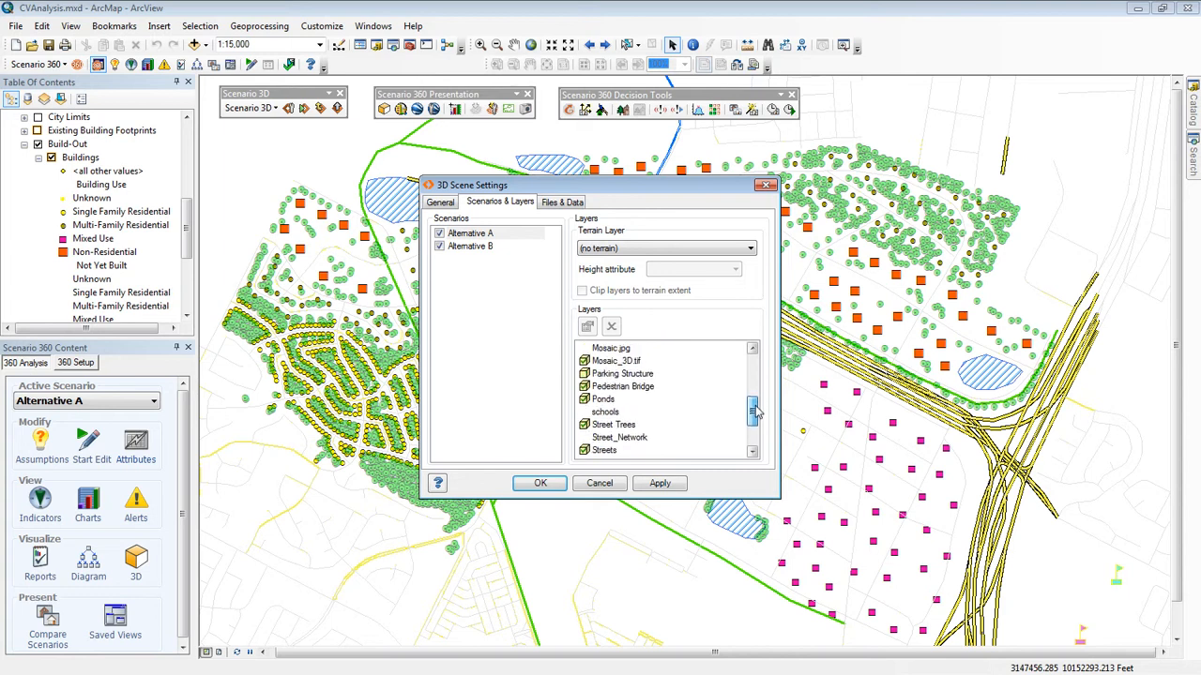
{"action": "scroll", "scroll_direction": "down", "scroll_amount": 3}
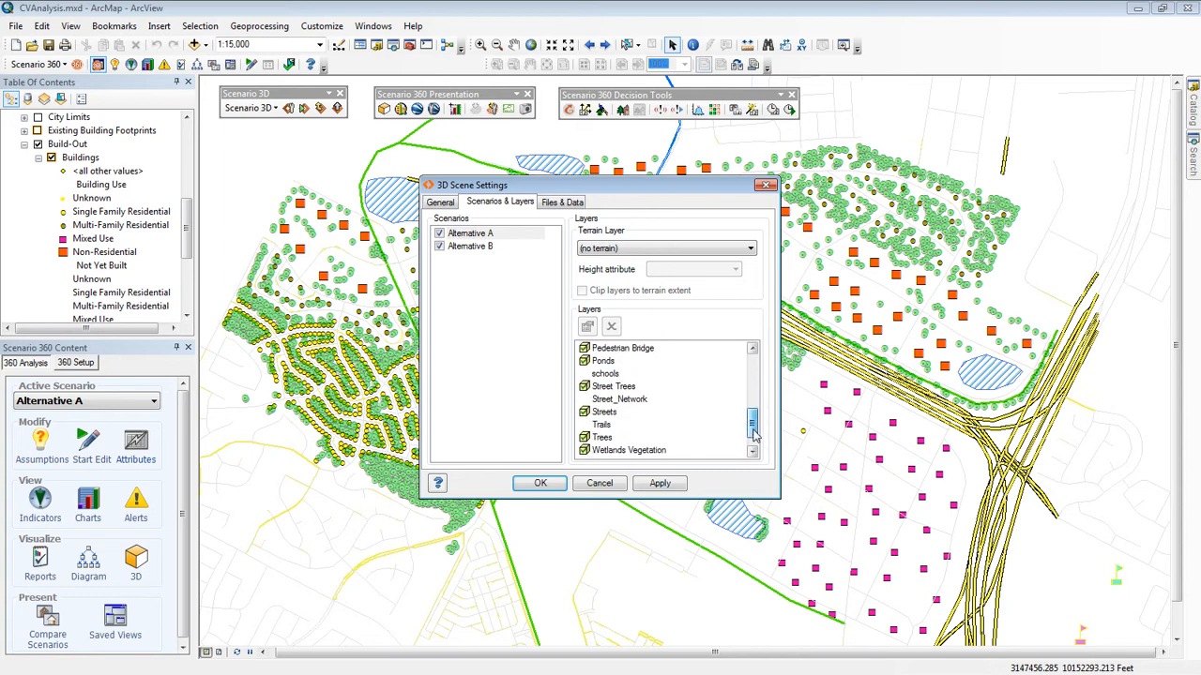
{"action": "double_click", "coordinate": [600, 437]}
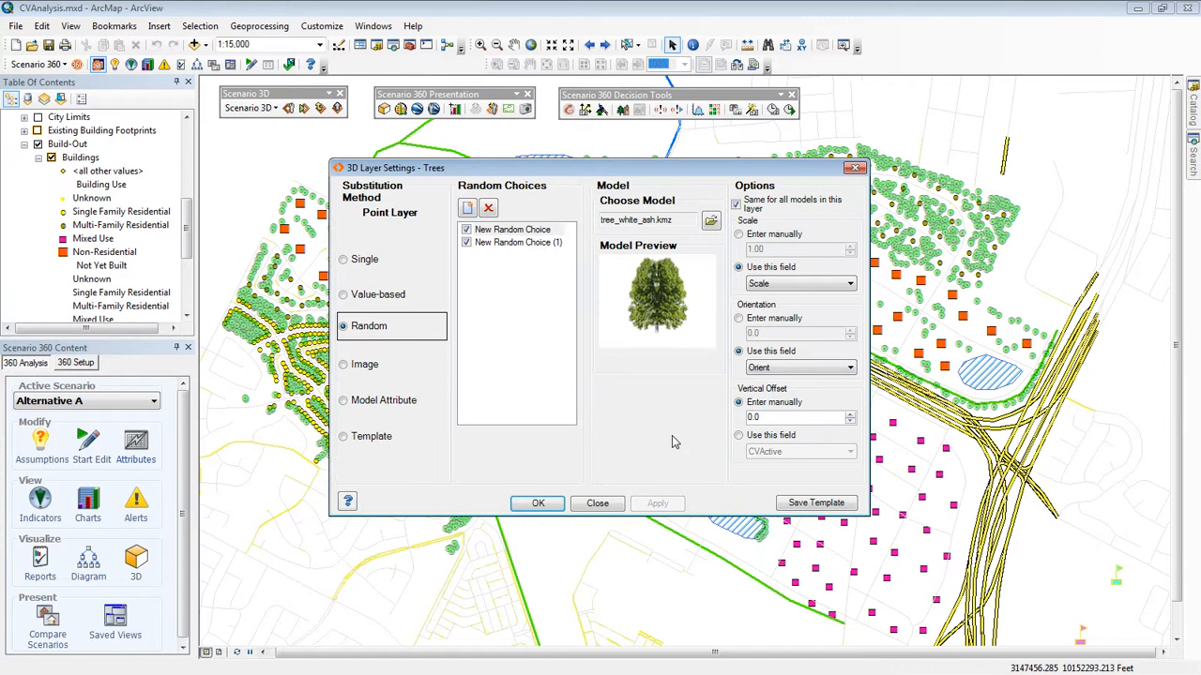
{"action": "mouse_move", "coordinate": [526, 323]}
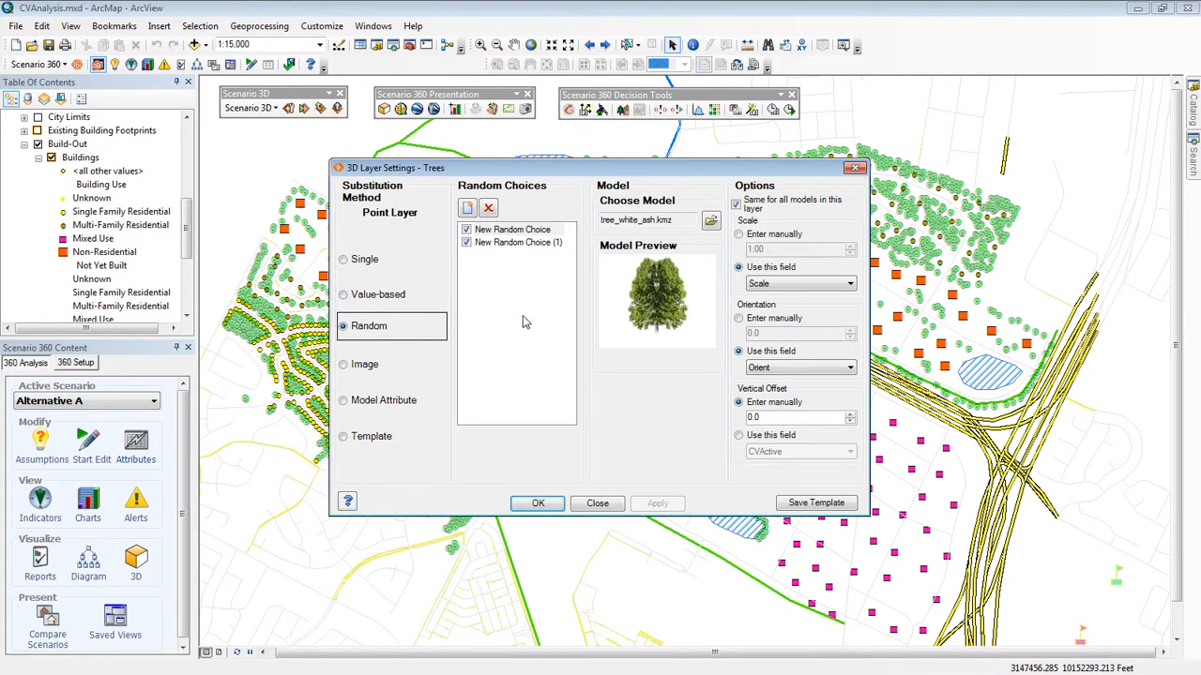
{"action": "left_click", "coordinate": [711, 219]}
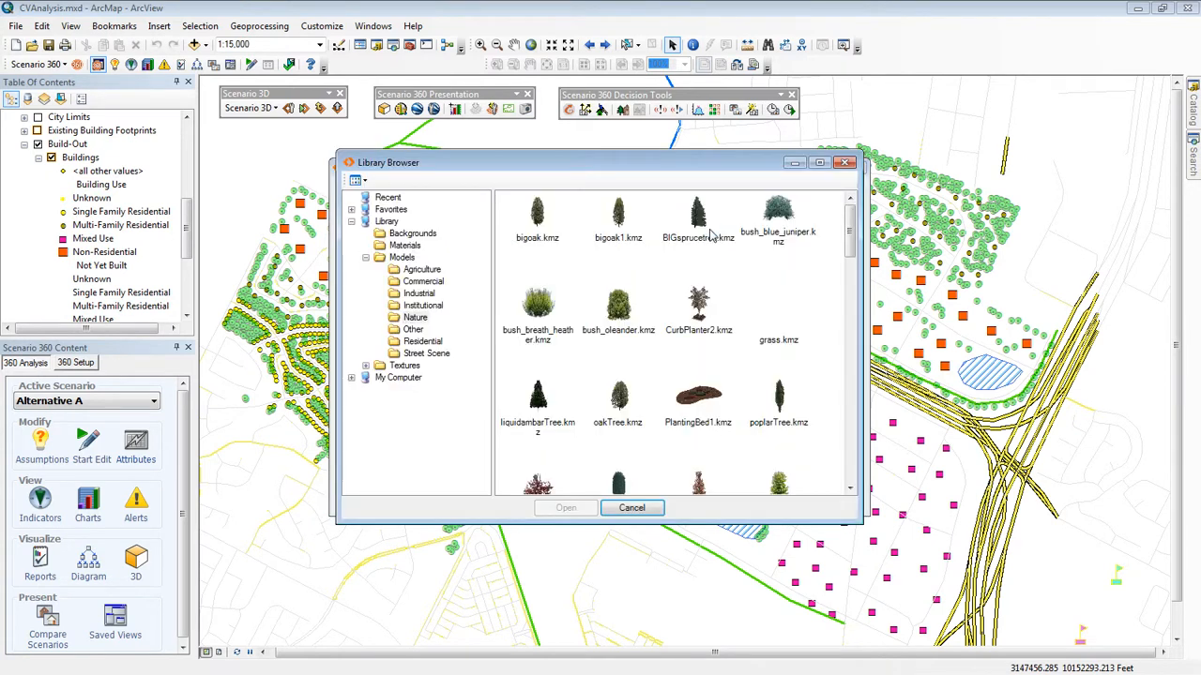
{"action": "scroll", "scroll_direction": "down", "scroll_amount": 3}
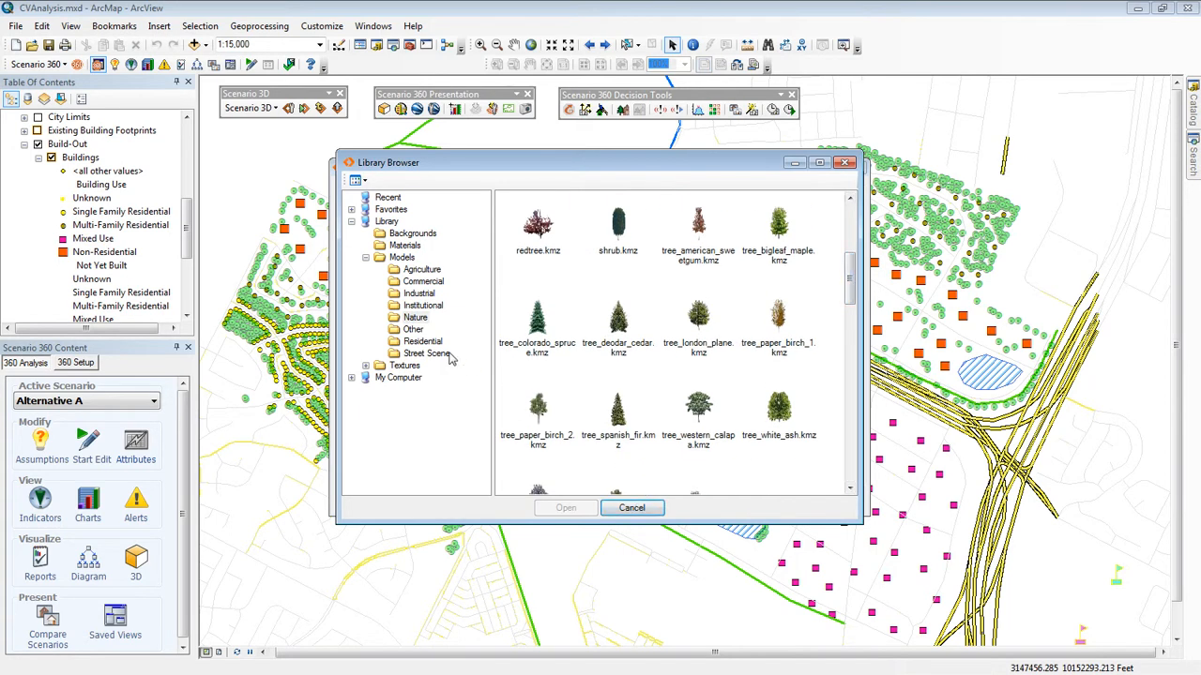
{"action": "left_click", "coordinate": [422, 341]}
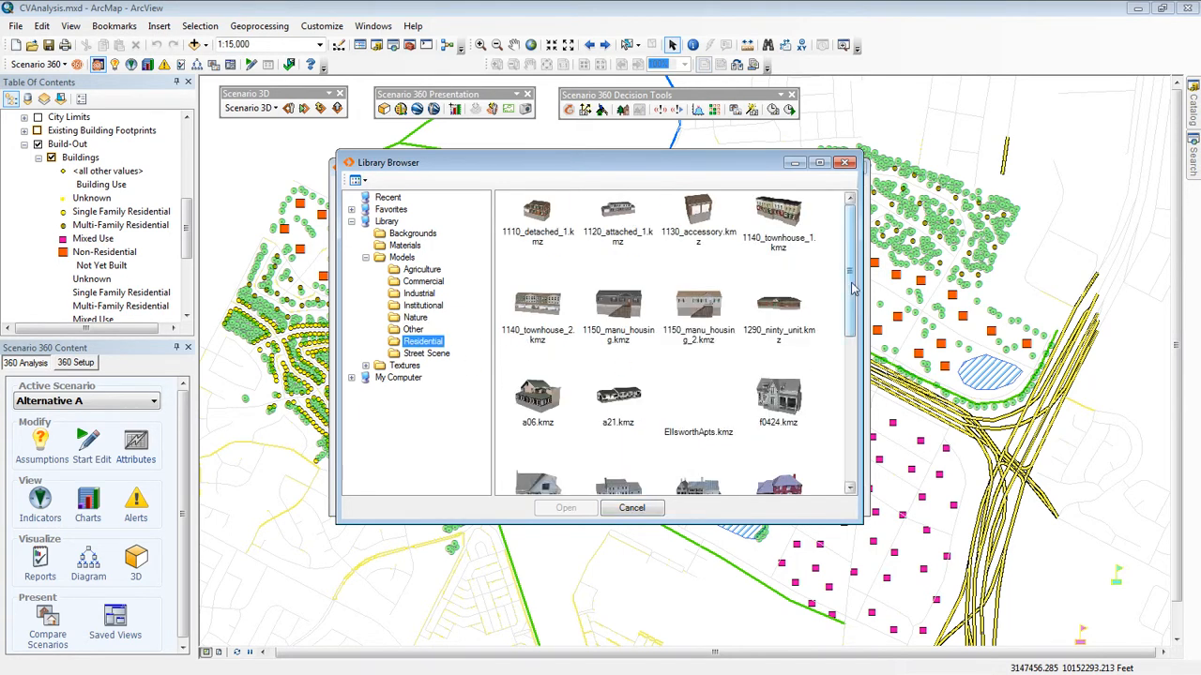
{"action": "scroll", "scroll_direction": "down", "scroll_amount": 3}
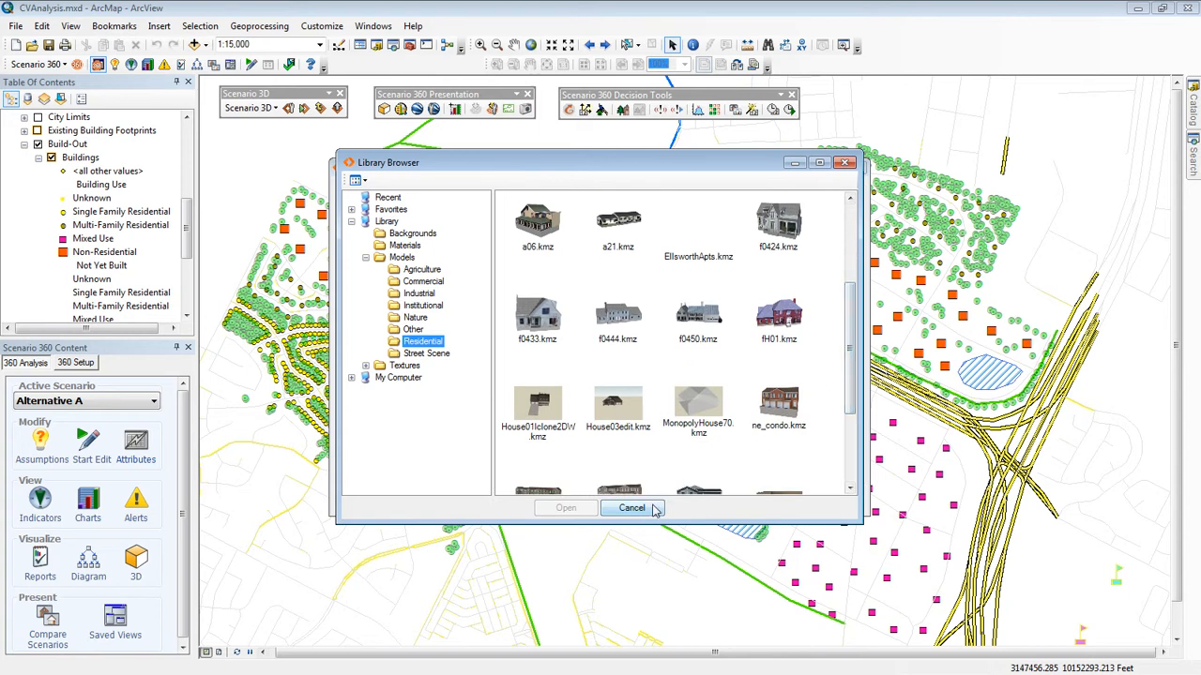
{"action": "left_click", "coordinate": [630, 506]}
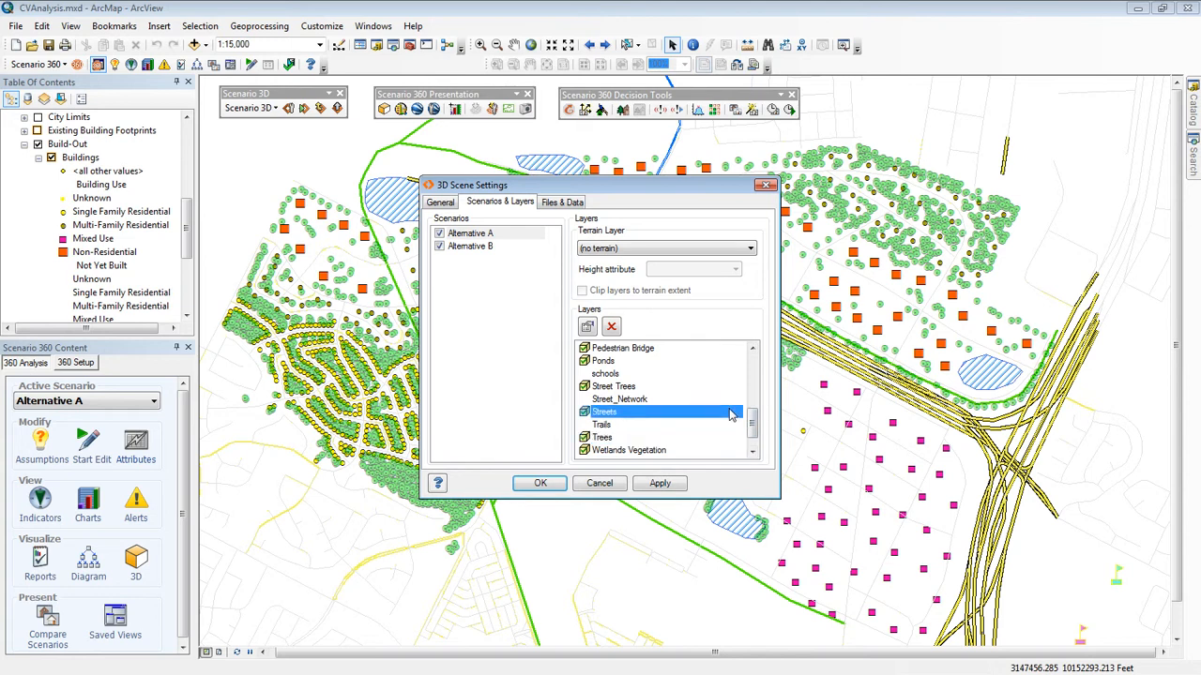
{"action": "double_click", "coordinate": [604, 413]}
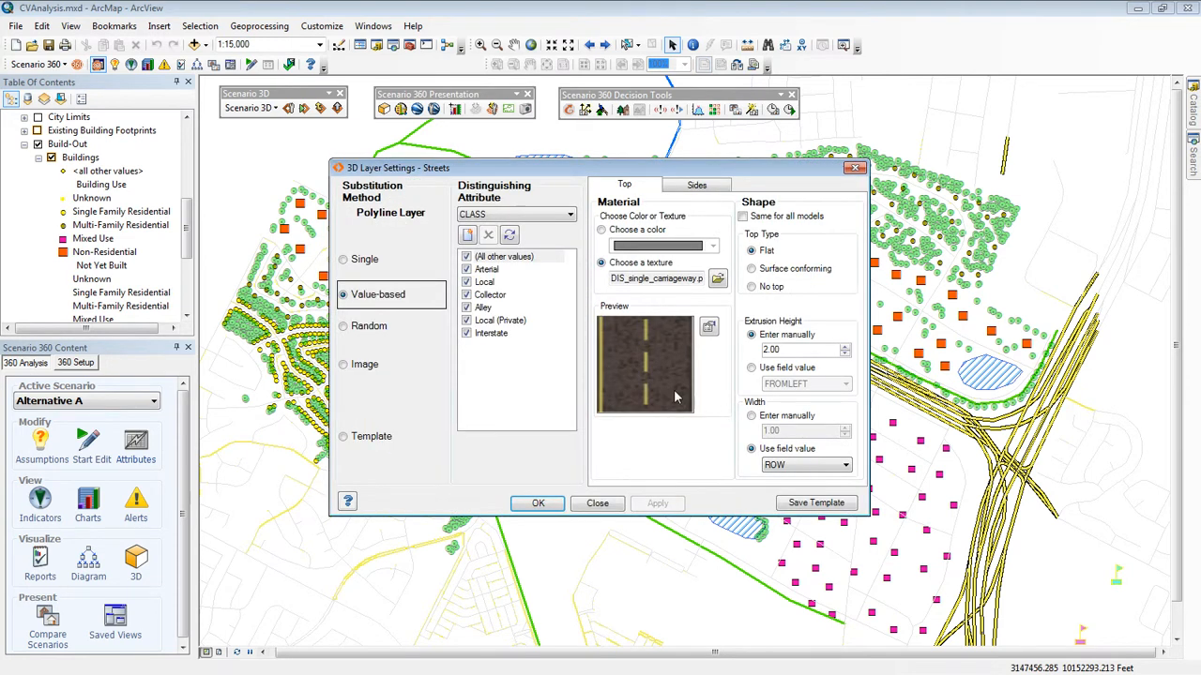
{"action": "left_click", "coordinate": [696, 184]}
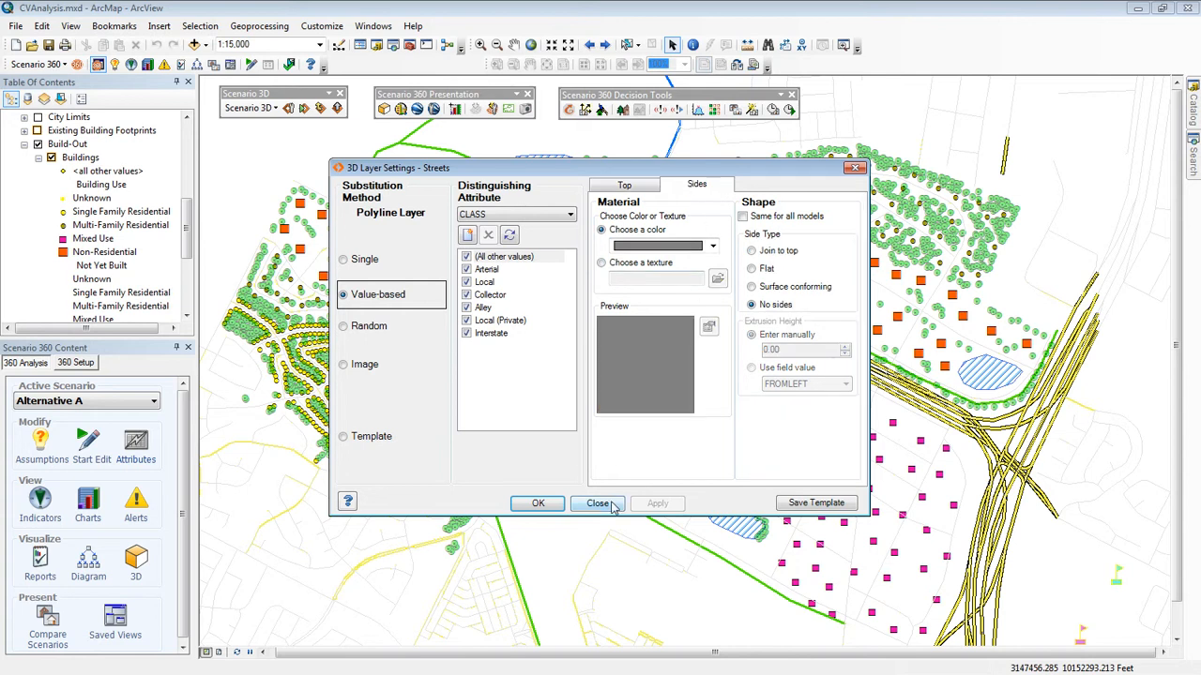
{"action": "left_click", "coordinate": [596, 503]}
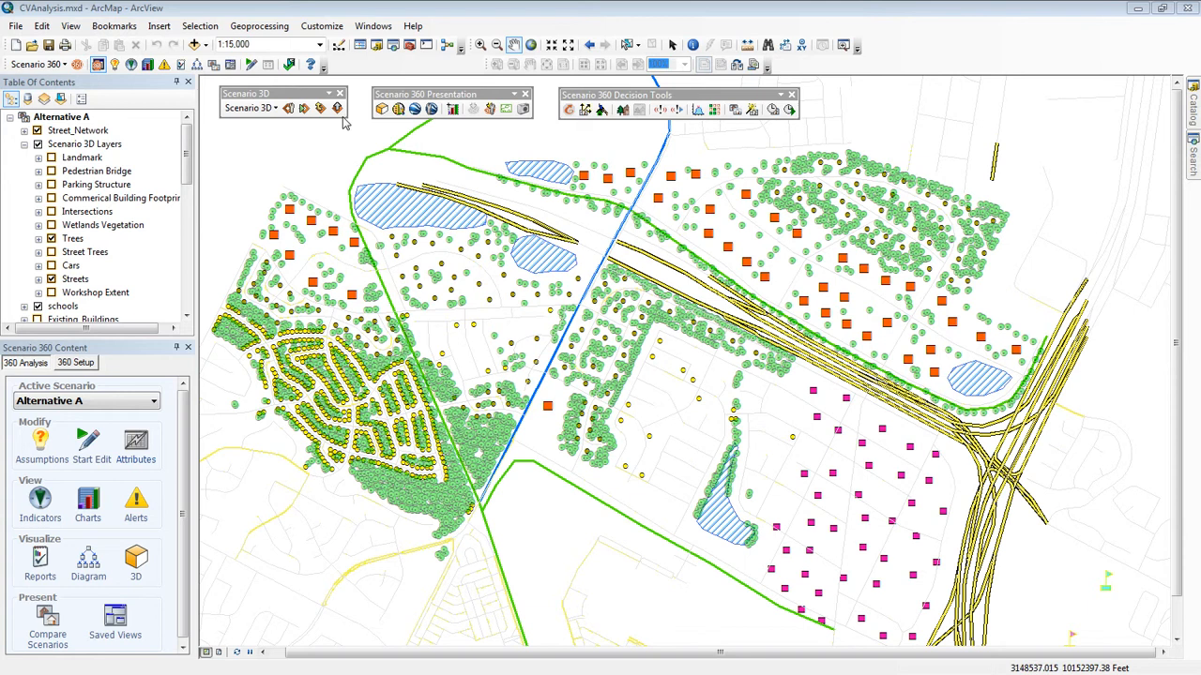
{"action": "mouse_move", "coordinate": [338, 115]}
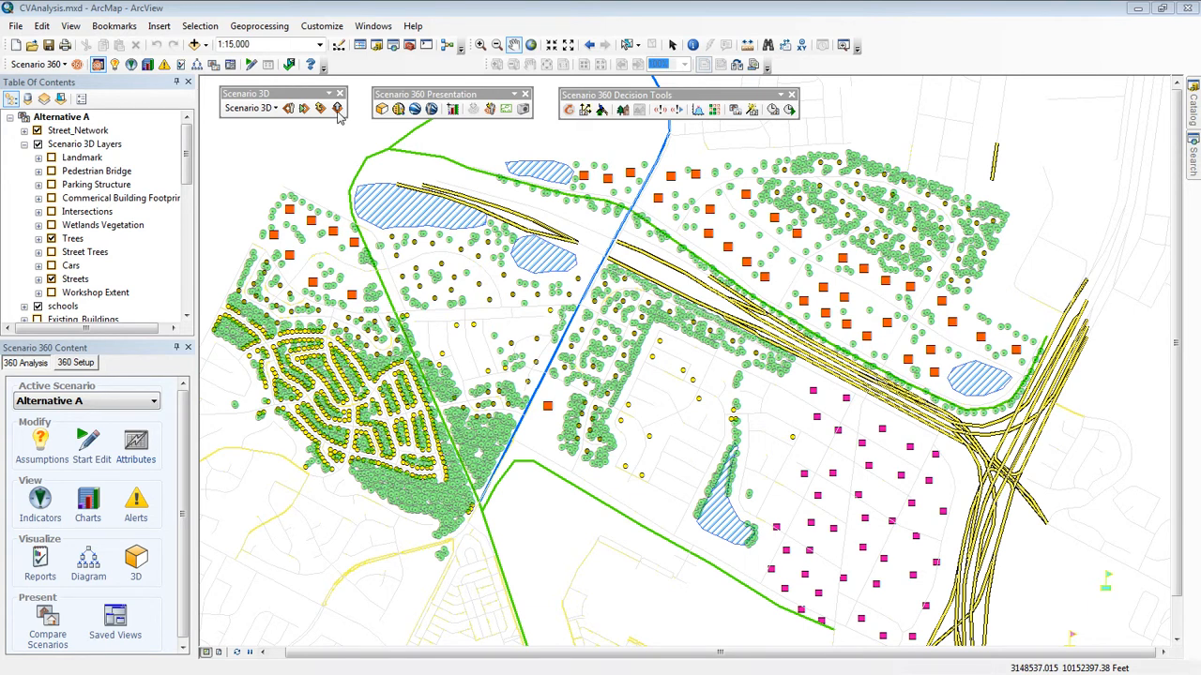
{"action": "left_click", "coordinate": [135, 563]}
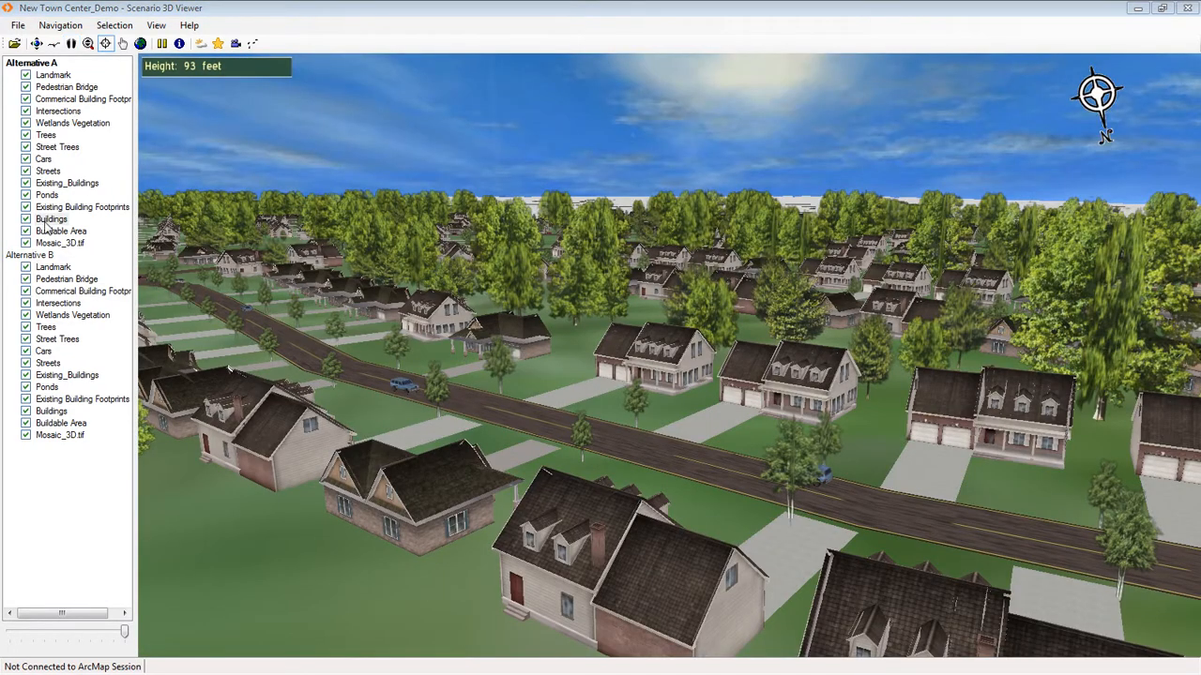
Step: Identify an Alternative A single-family house to show its attributes, including the 2019 build date
{"action": "left_click", "coordinate": [52, 217]}
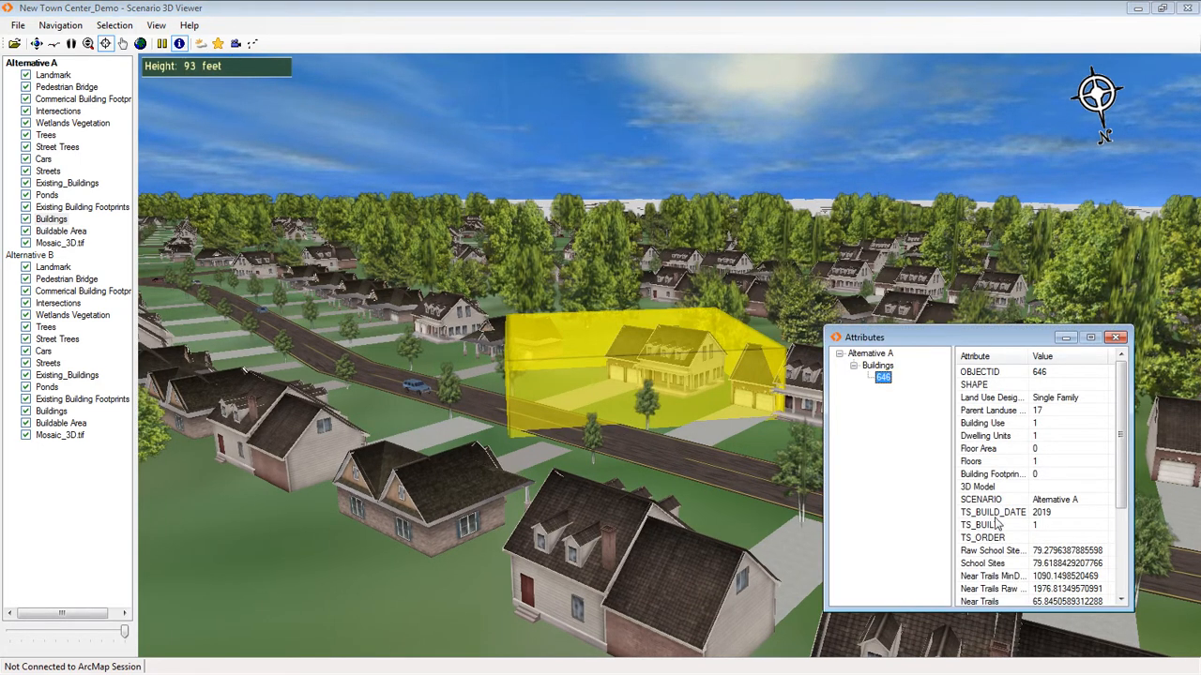
{"action": "mouse_move", "coordinate": [994, 576]}
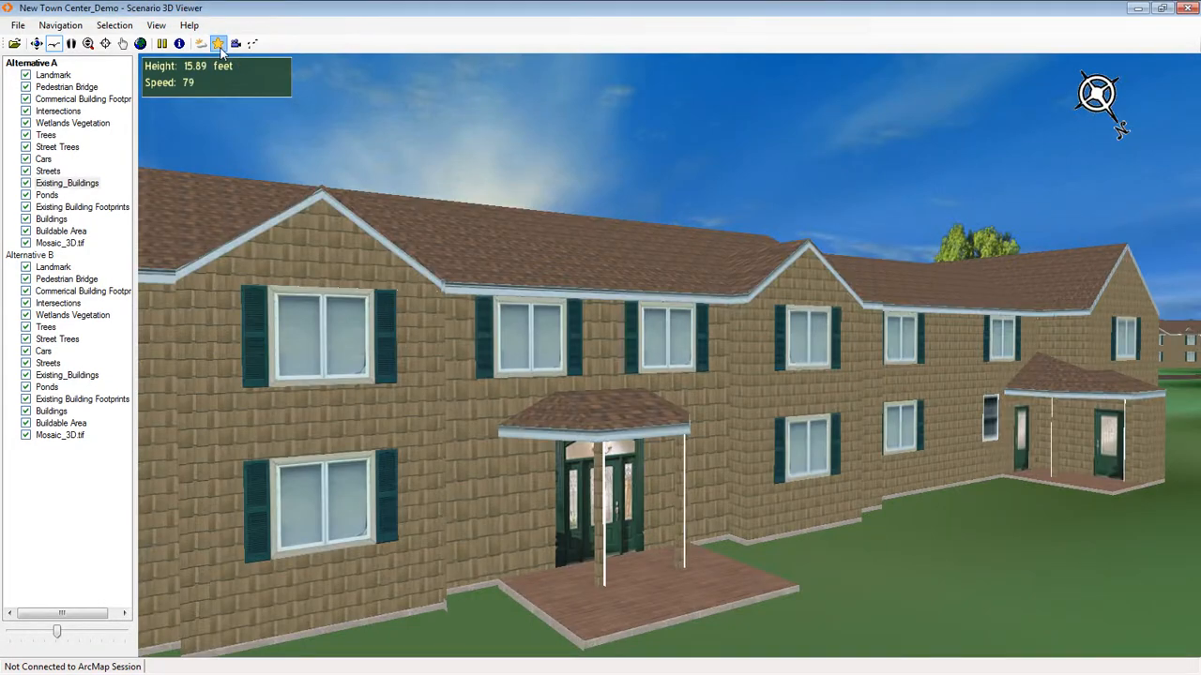
Step: Go to the 'Cars on Street' bookmark showing the road with office towers behind
{"action": "left_click", "coordinate": [218, 43]}
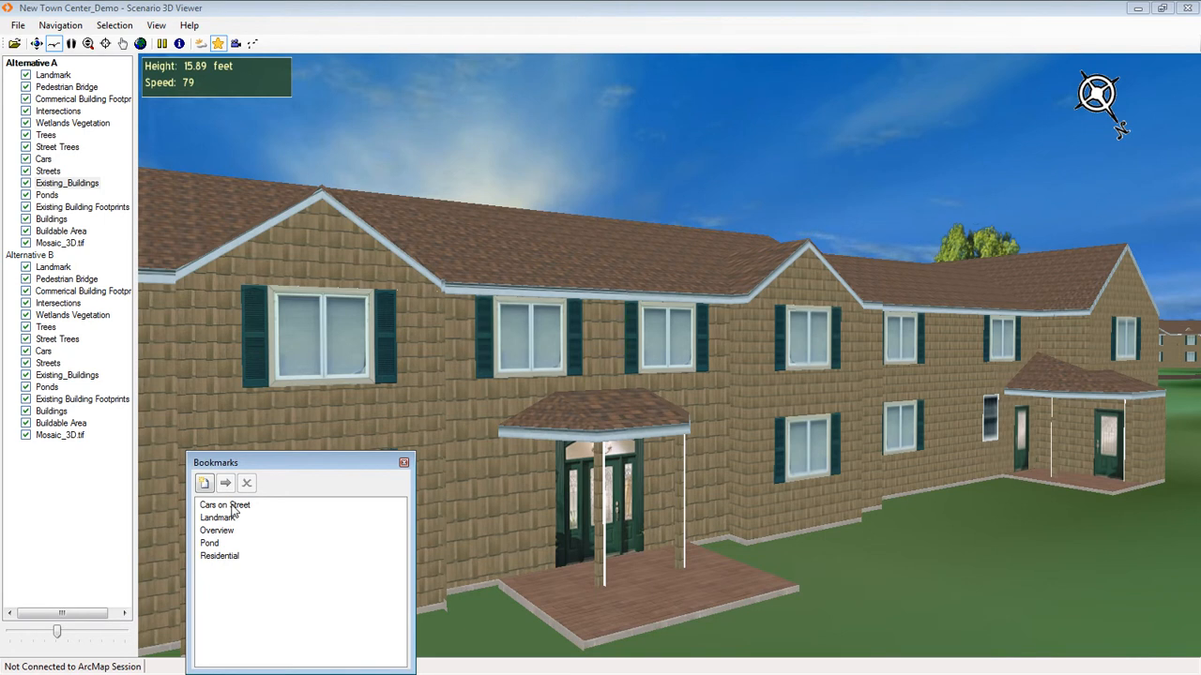
{"action": "left_click", "coordinate": [225, 484]}
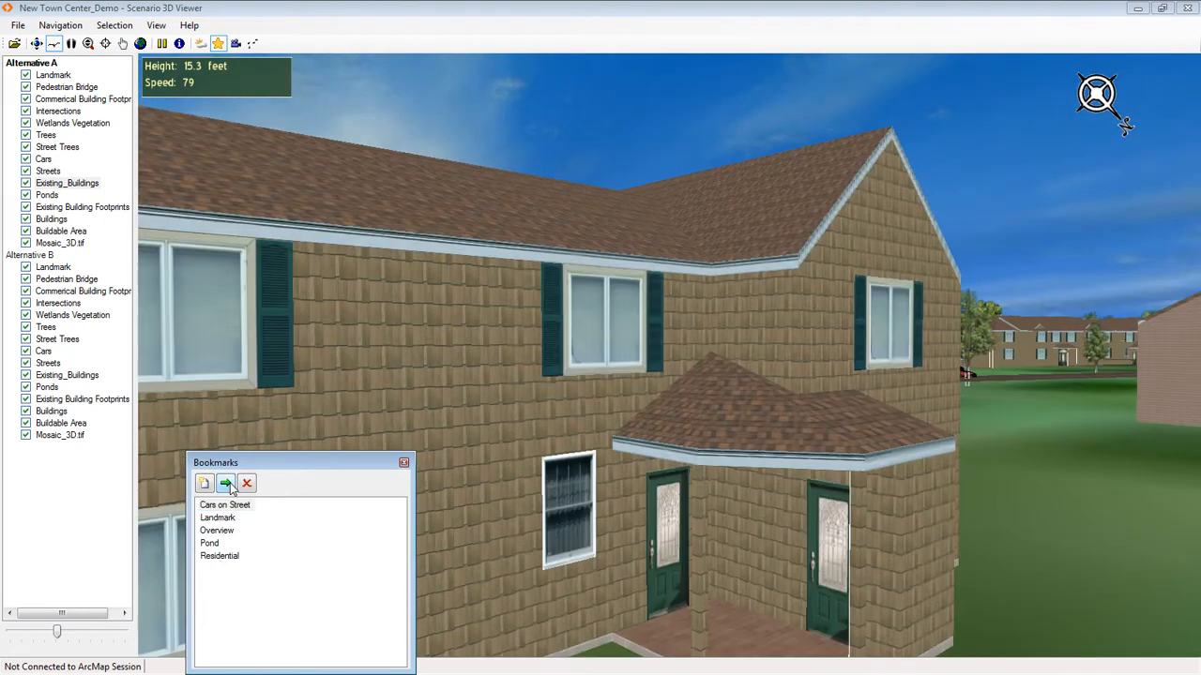
{"action": "left_click", "coordinate": [226, 484]}
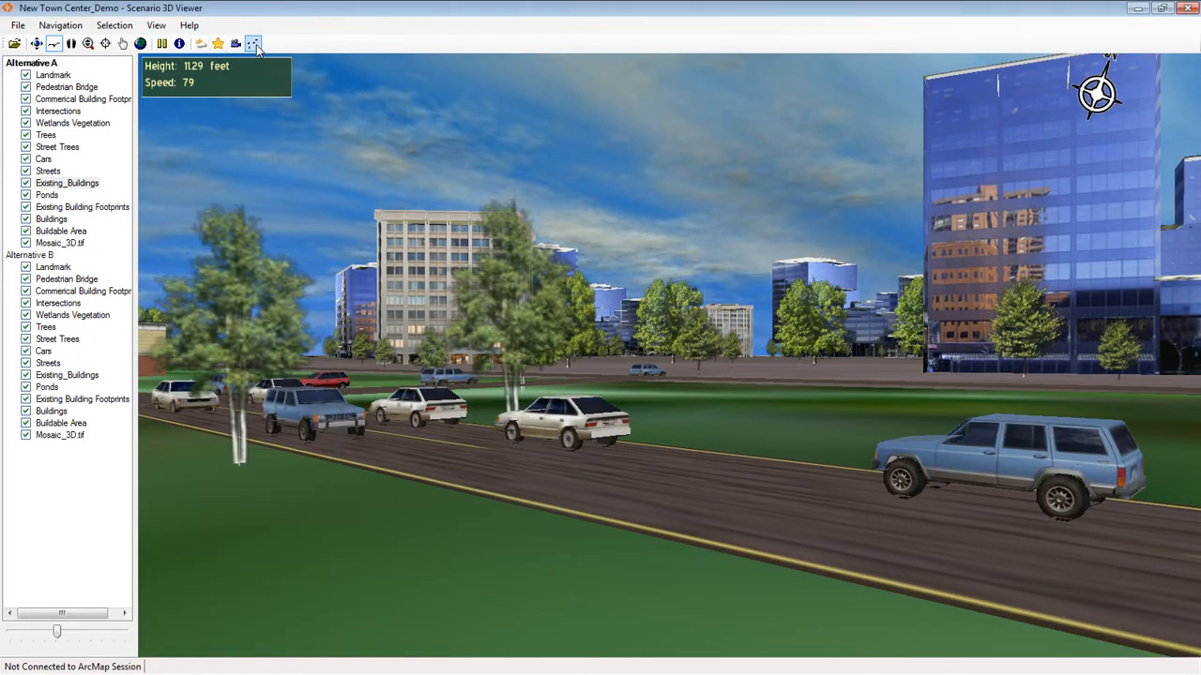
Step: Play the Flythrough Example over the town, pause it partway, and close the controls
{"action": "left_click", "coordinate": [237, 43]}
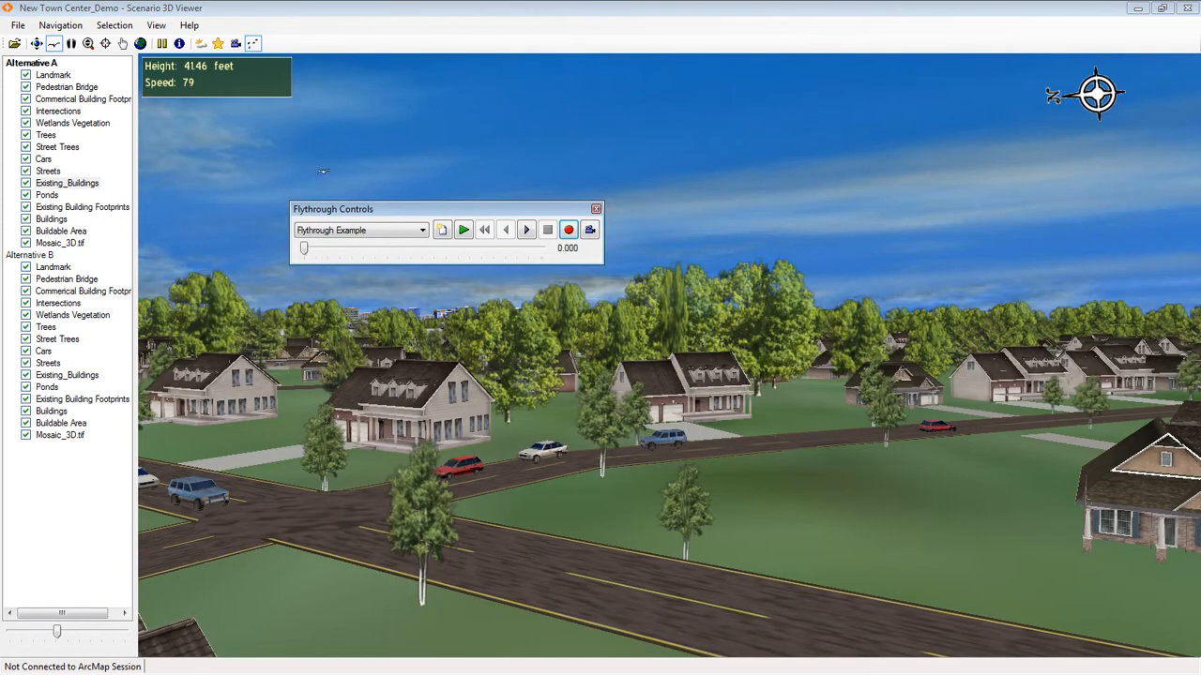
{"action": "left_click", "coordinate": [464, 228]}
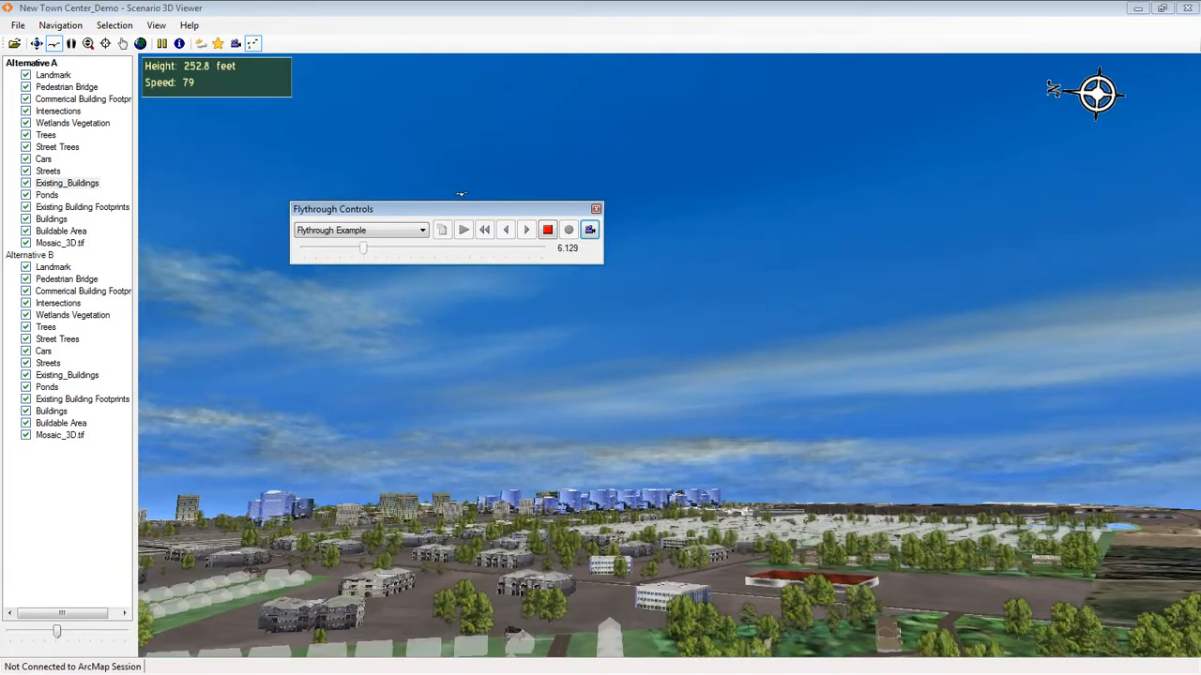
{"action": "left_click", "coordinate": [461, 229]}
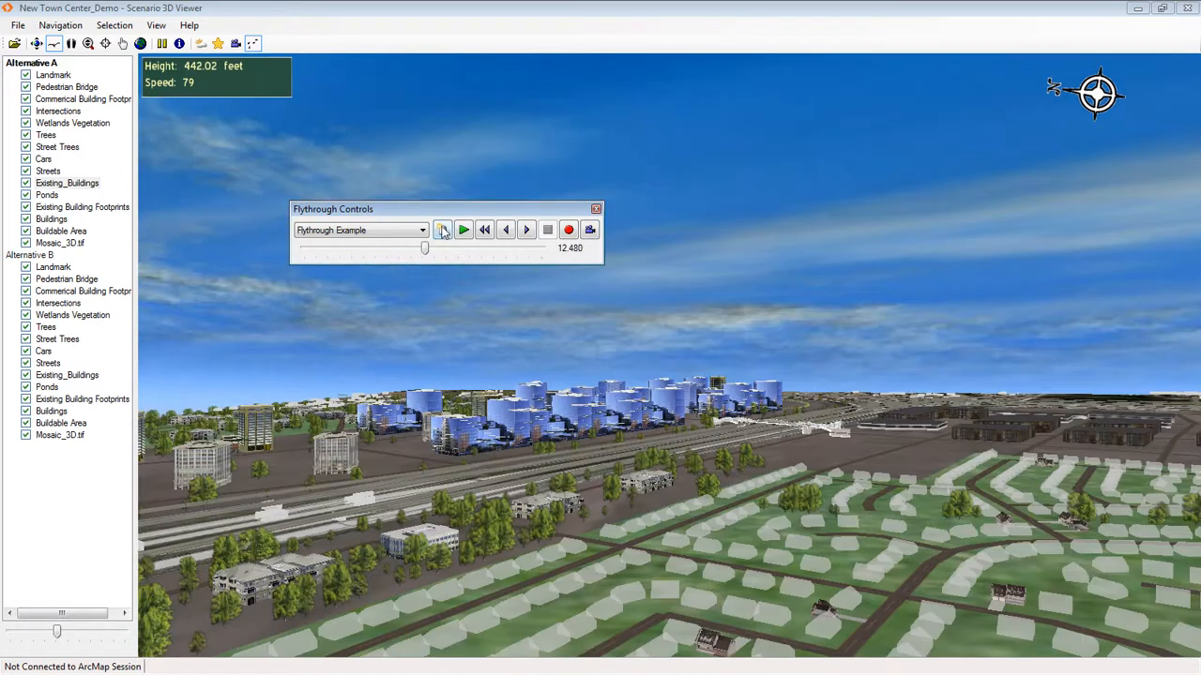
{"action": "left_click", "coordinate": [463, 229]}
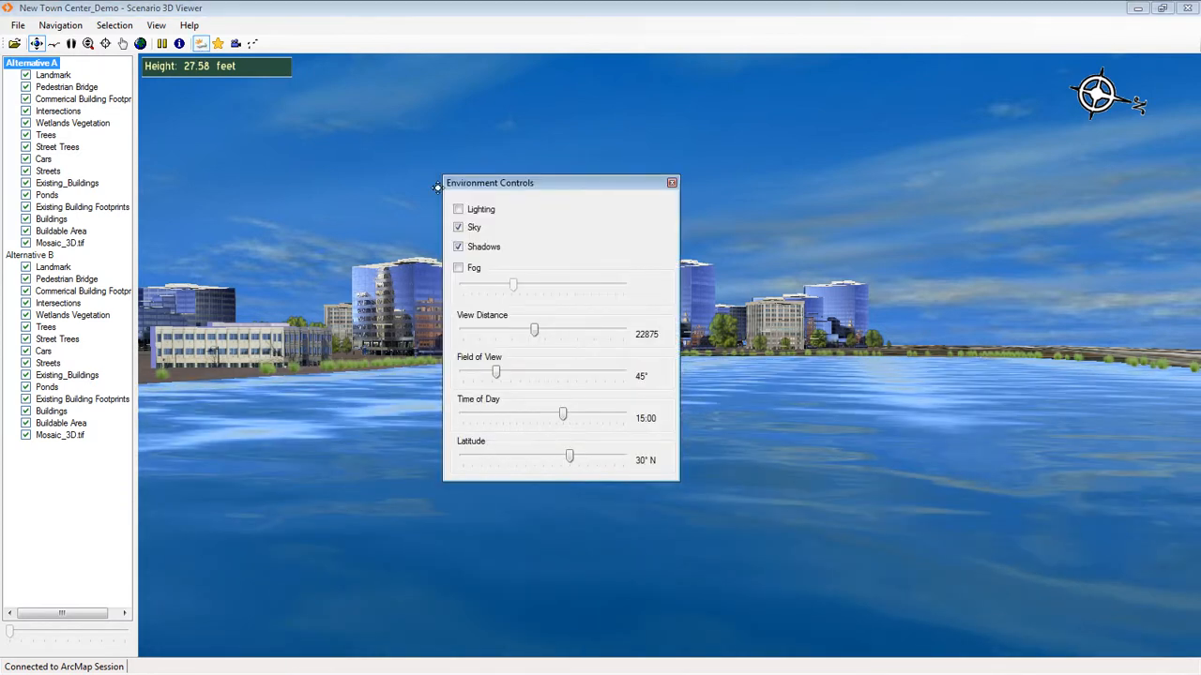
Step: Try lighting on and off, enable fog thinned so the skyline shows, and tweak the field of view
{"action": "left_click", "coordinate": [458, 211]}
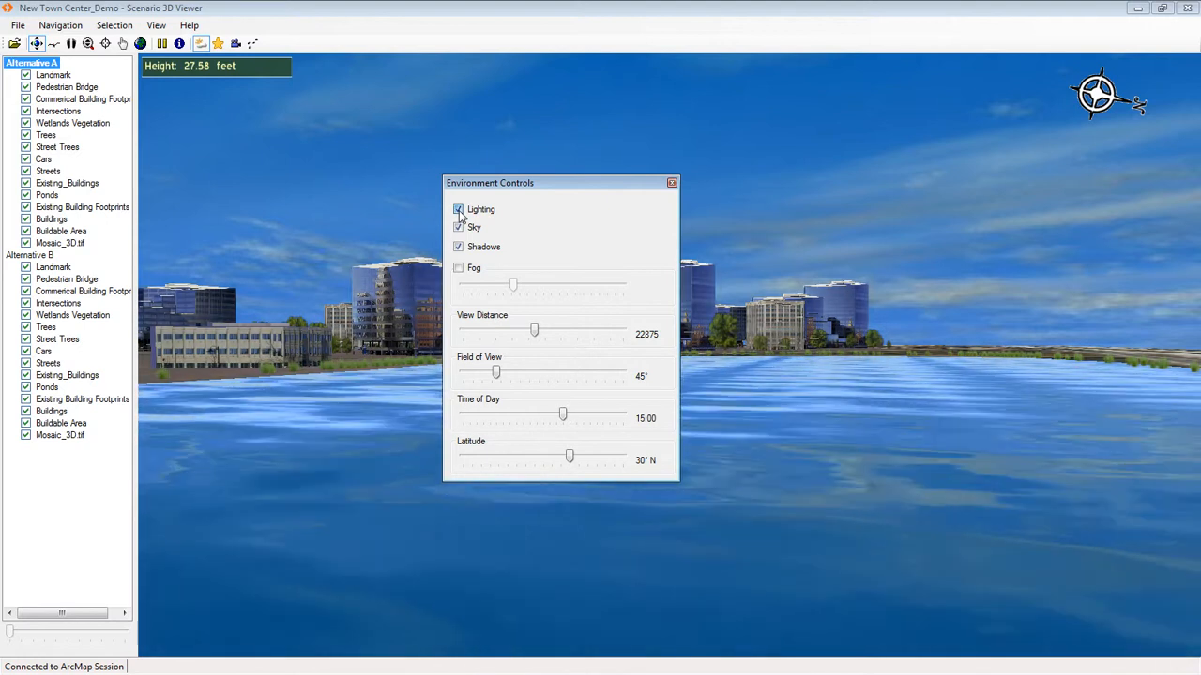
{"action": "left_click", "coordinate": [458, 210]}
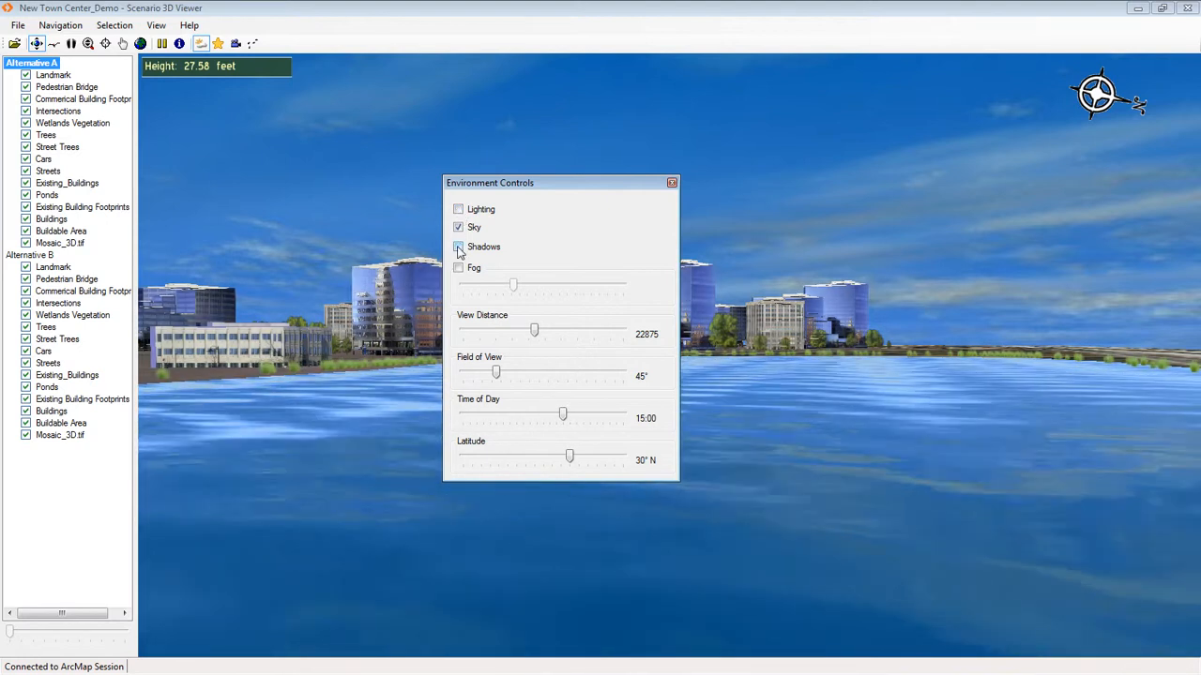
{"action": "left_click", "coordinate": [458, 248]}
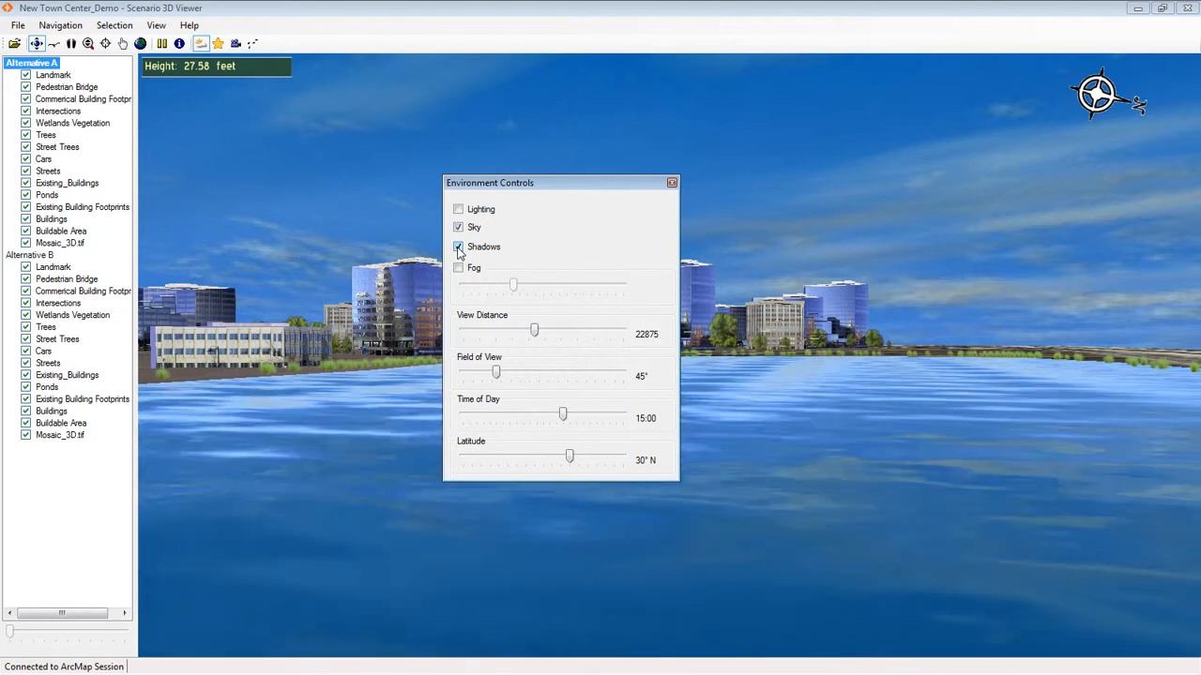
{"action": "left_click", "coordinate": [457, 266]}
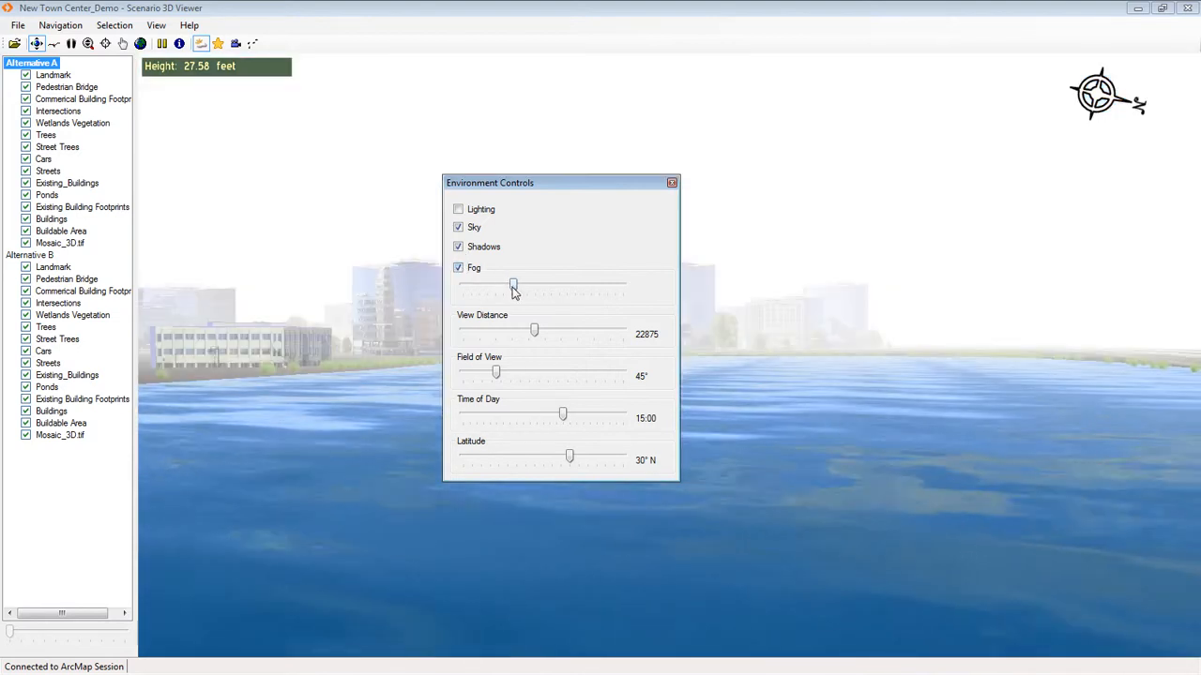
{"action": "left_click_drag", "start_coordinate": [514, 285], "coordinate": [476, 285]}
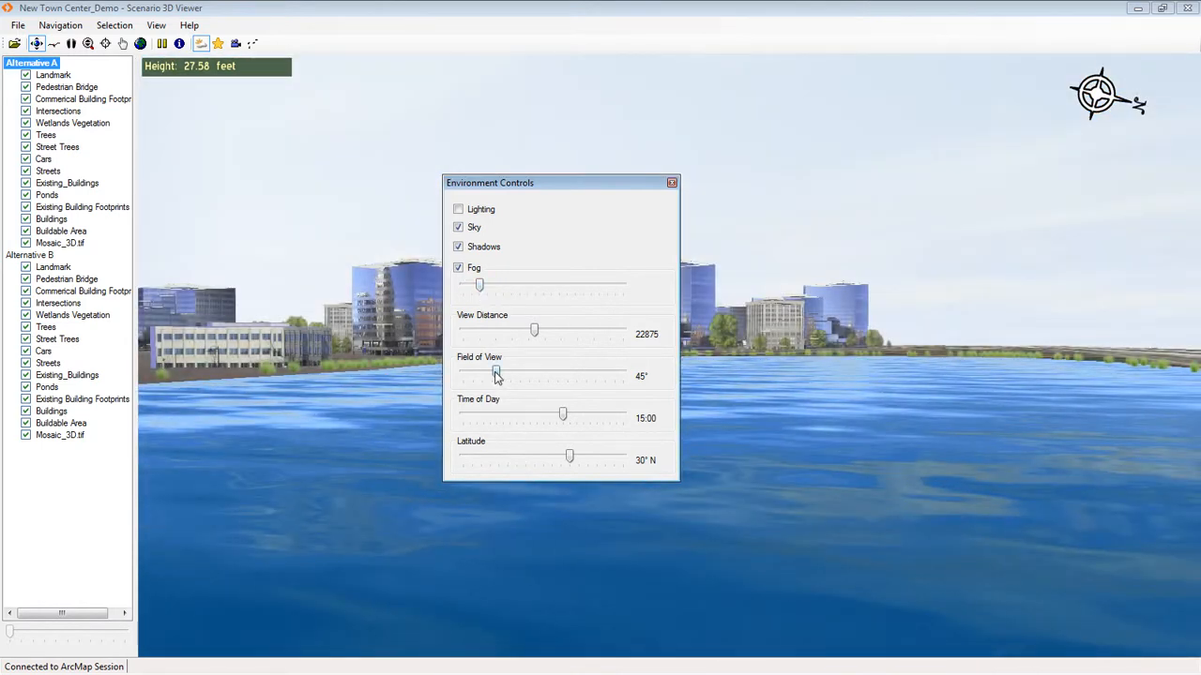
{"action": "left_click_drag", "start_coordinate": [497, 376], "coordinate": [495, 375]}
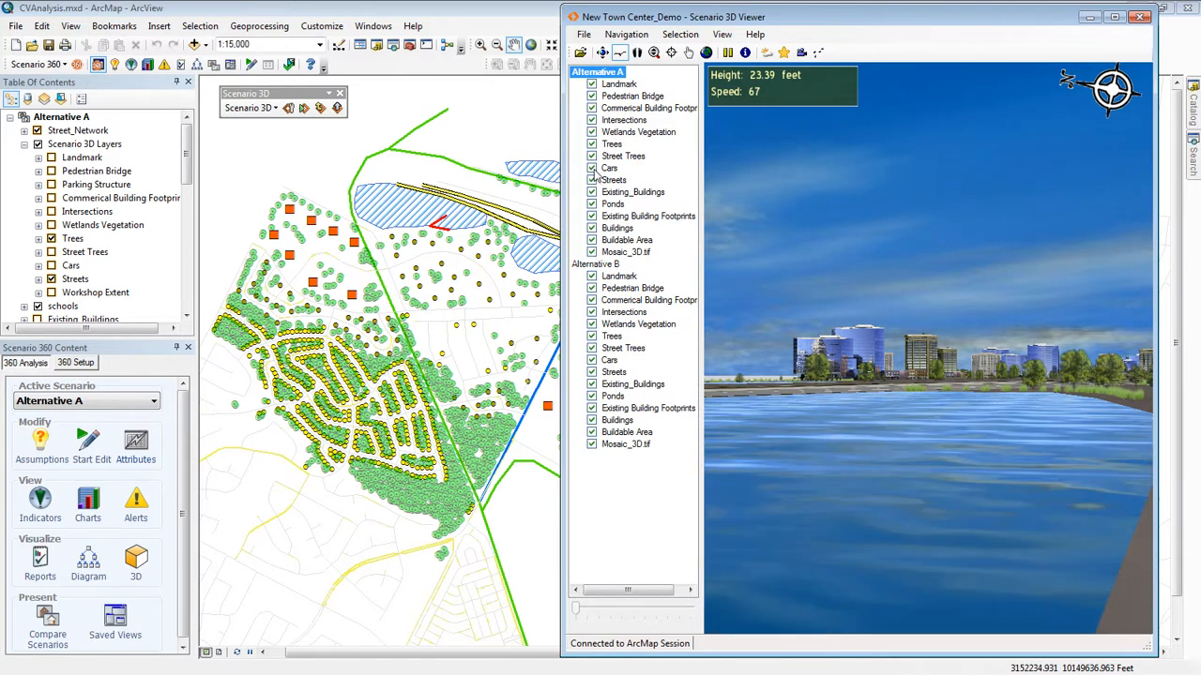
Step: Bring the ArcMap map to the front beside the docked 3D viewer
{"action": "left_click", "coordinate": [154, 402]}
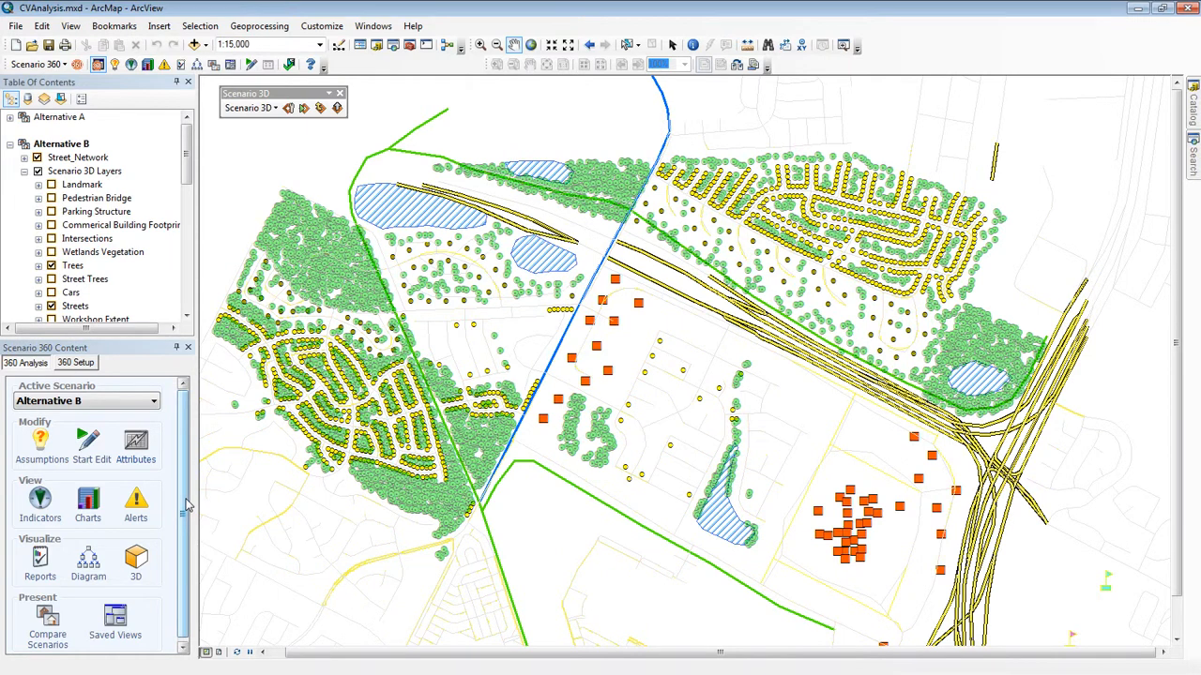
Step: Activate Alternative B in the viewer, losing the towers, then reactivate Alternative A to restore them
{"action": "left_click", "coordinate": [135, 559]}
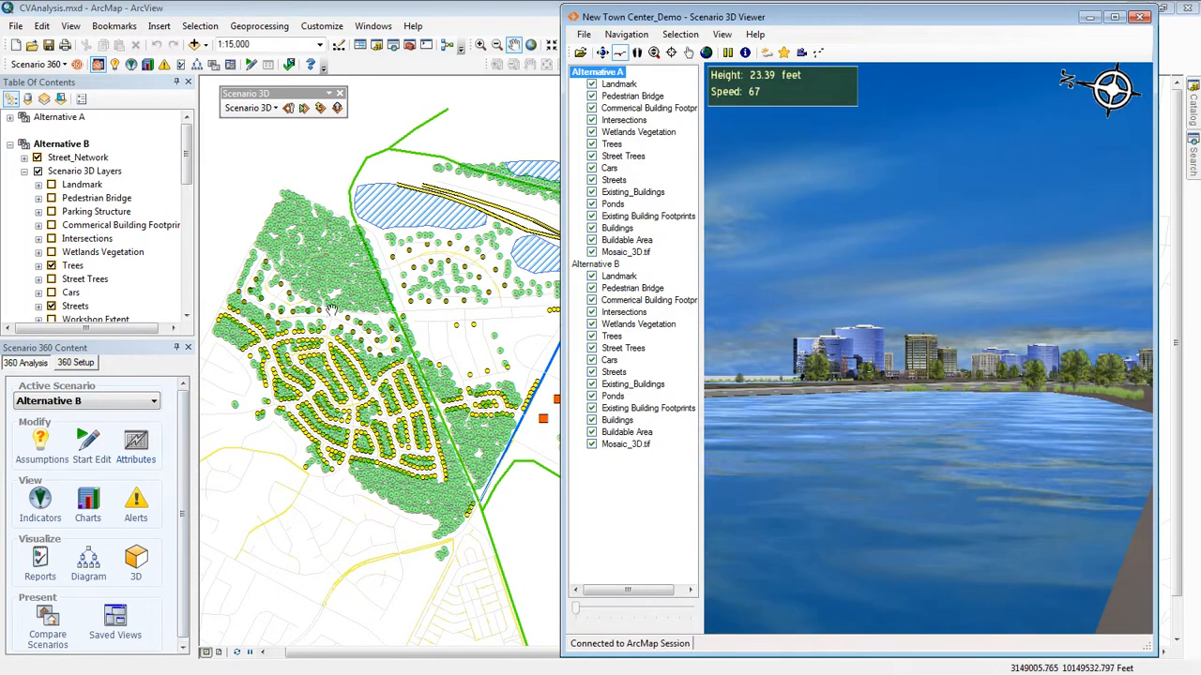
{"action": "right_click", "coordinate": [592, 262]}
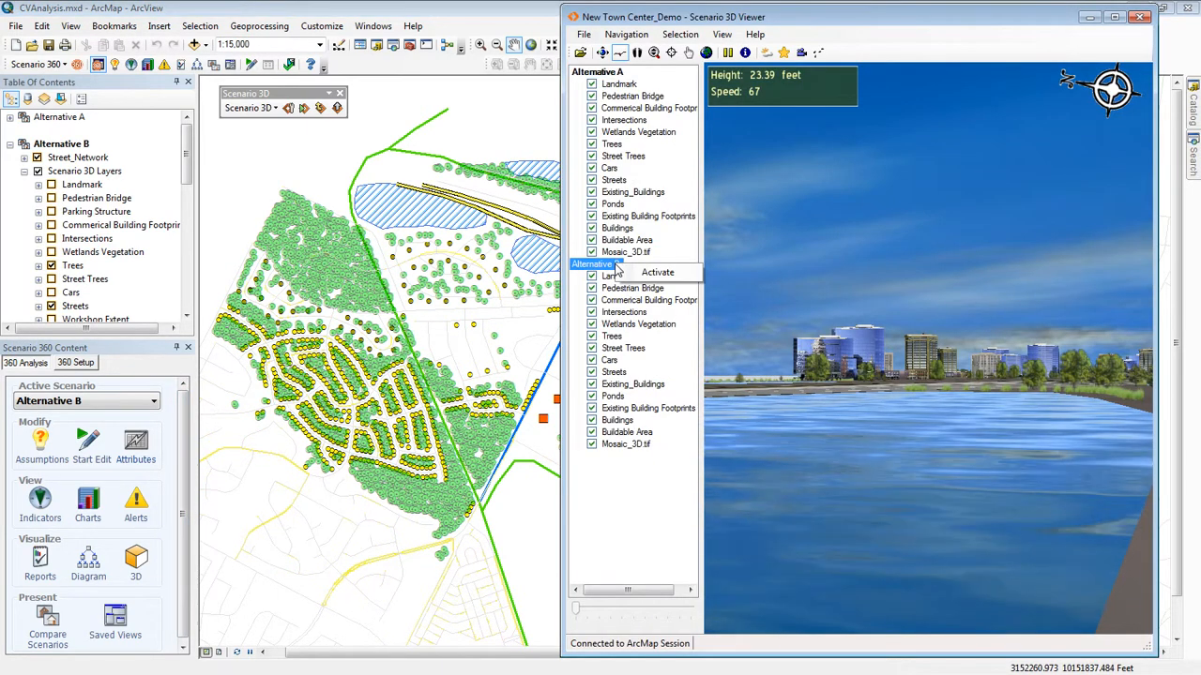
{"action": "left_click", "coordinate": [657, 272]}
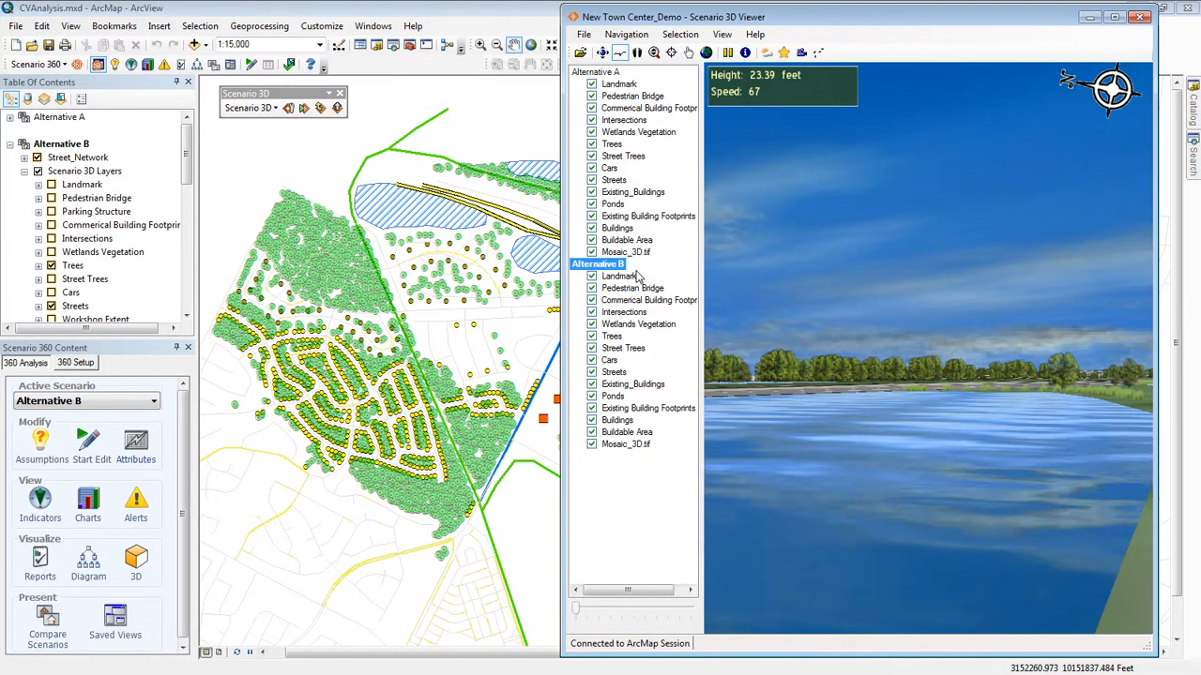
{"action": "right_click", "coordinate": [596, 72]}
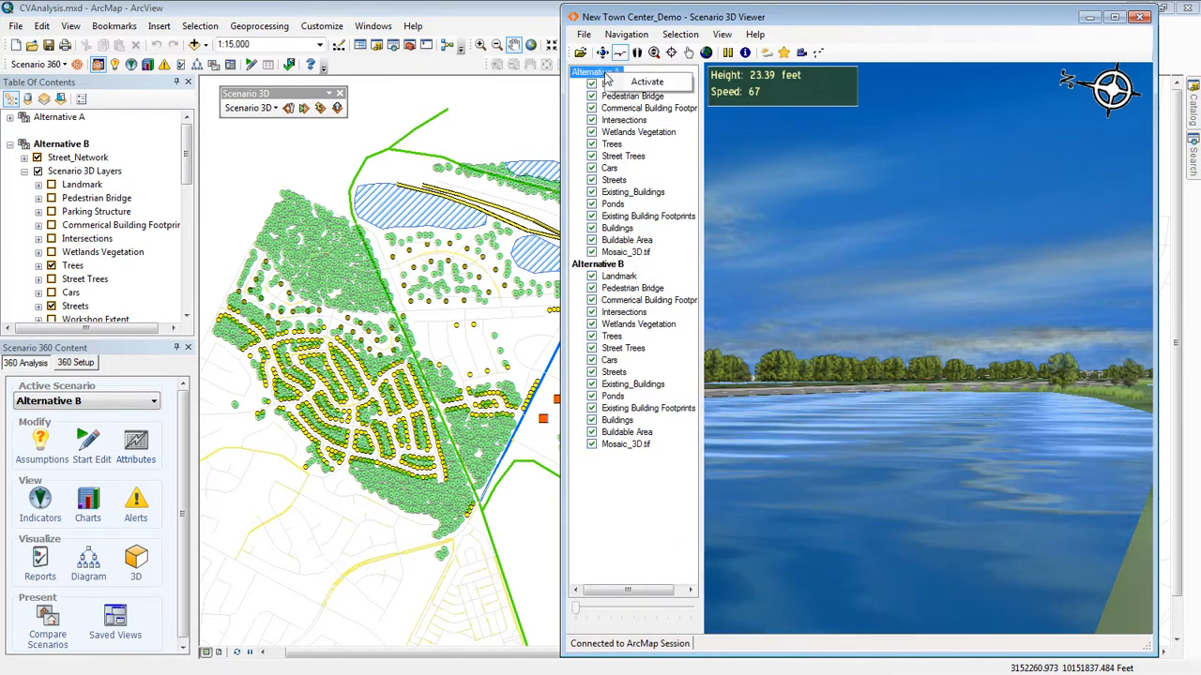
{"action": "left_click", "coordinate": [645, 82]}
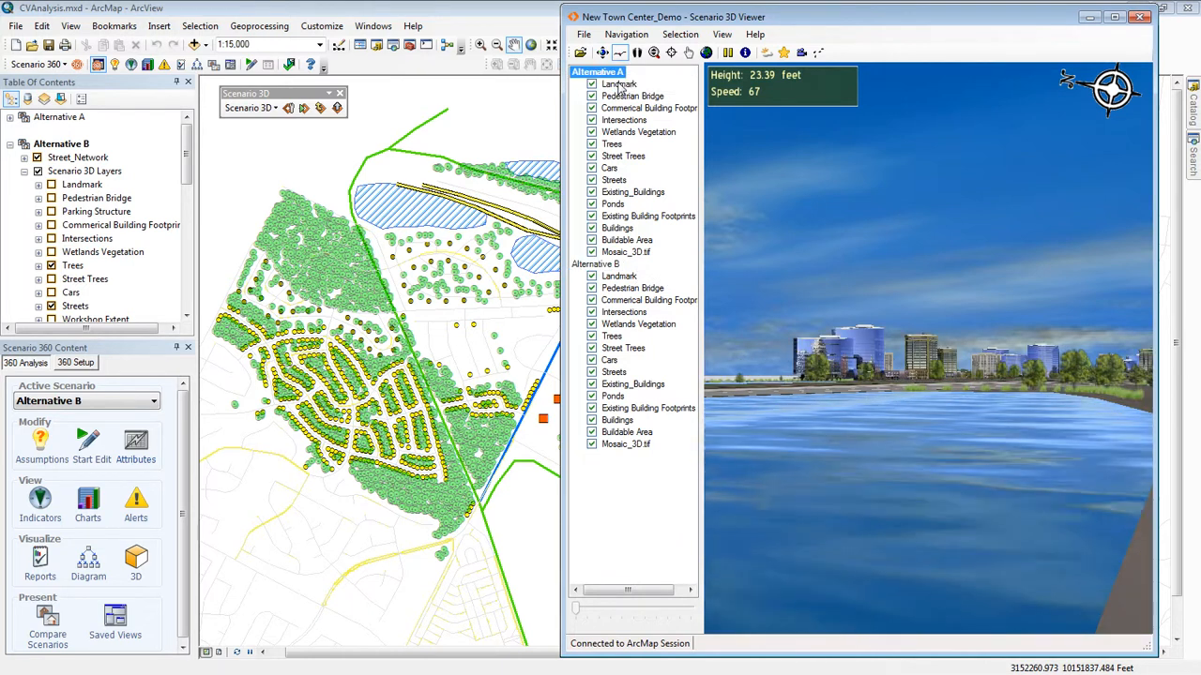